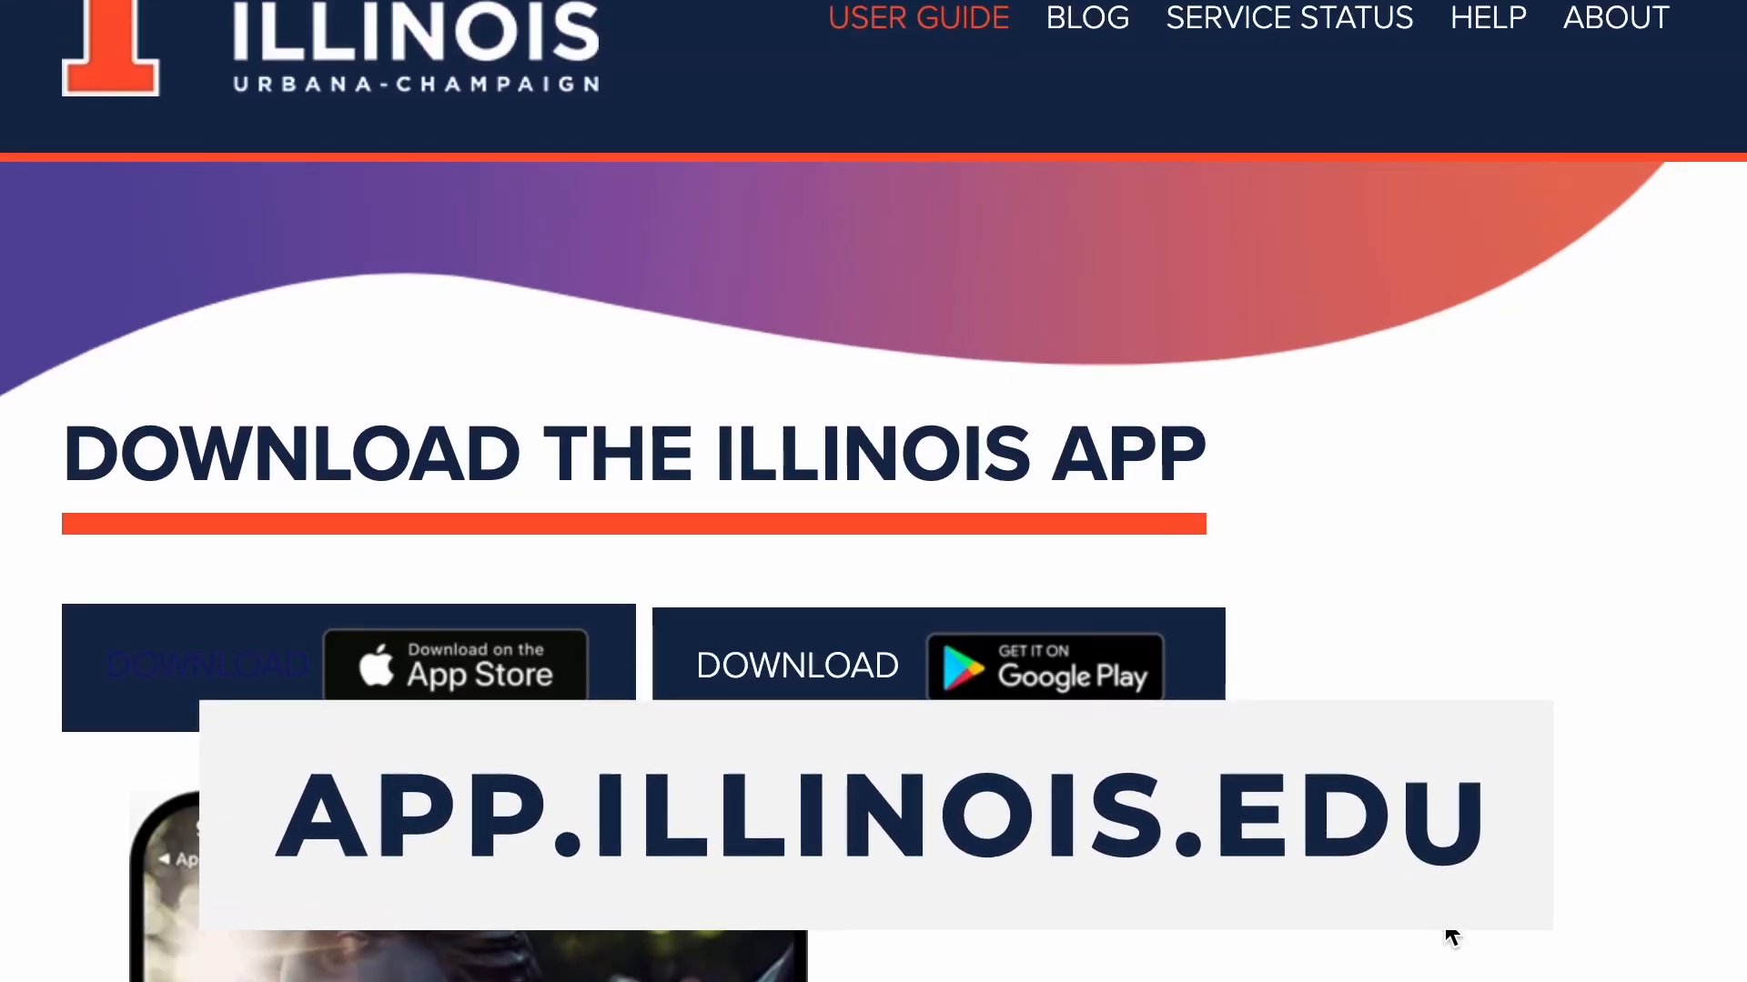
# Step: Reach the download section on app.illinois.edu and get the Illinois app
pyautogui.scroll(-3)
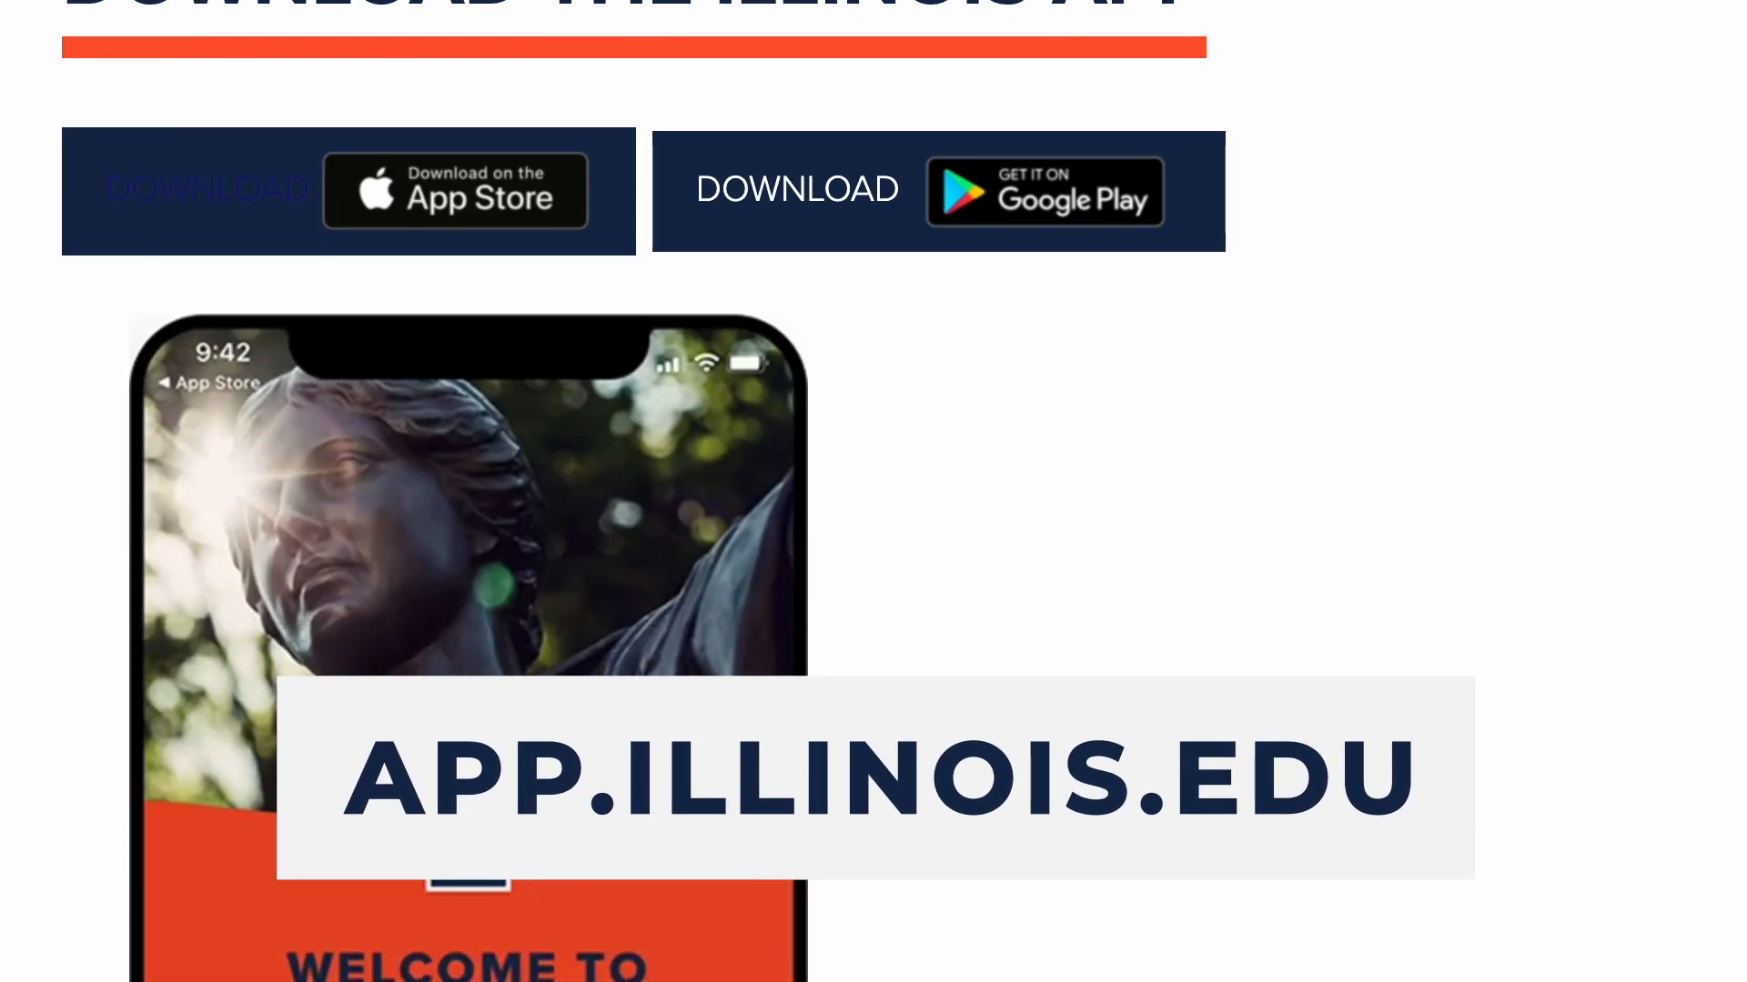
pyautogui.click(455, 191)
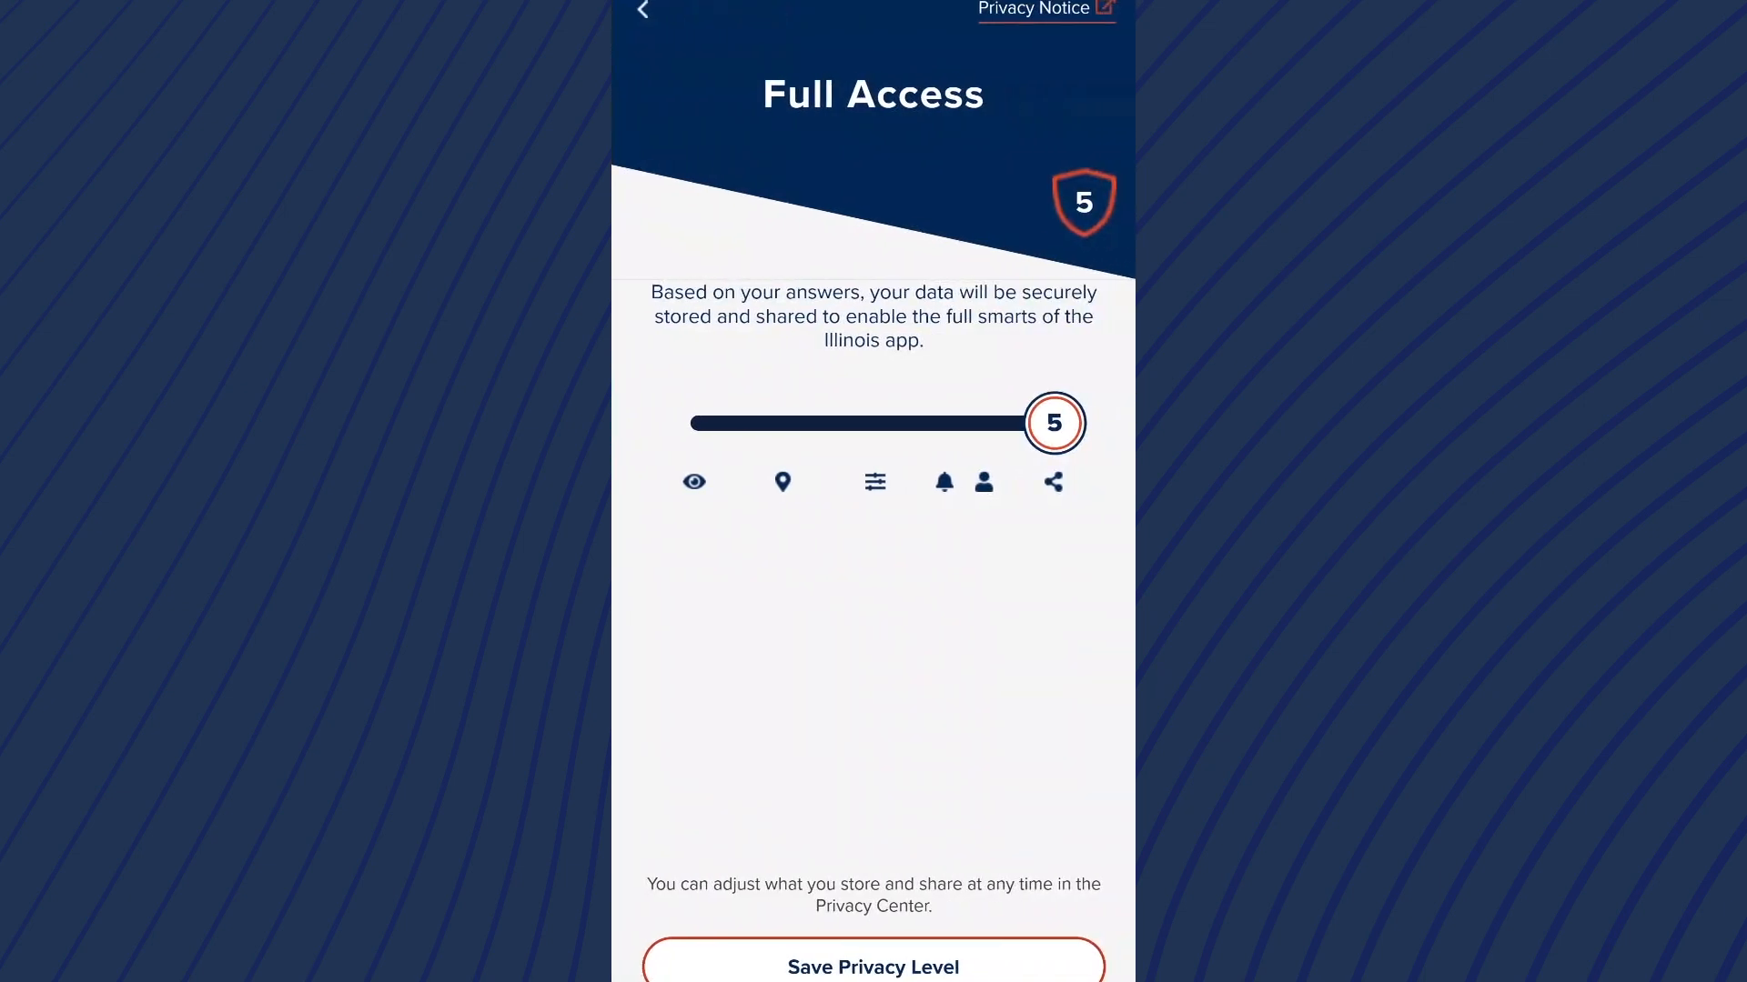
# Step: Save privacy level 5 (Full Access) and allow notifications for starred events
pyautogui.click(872, 964)
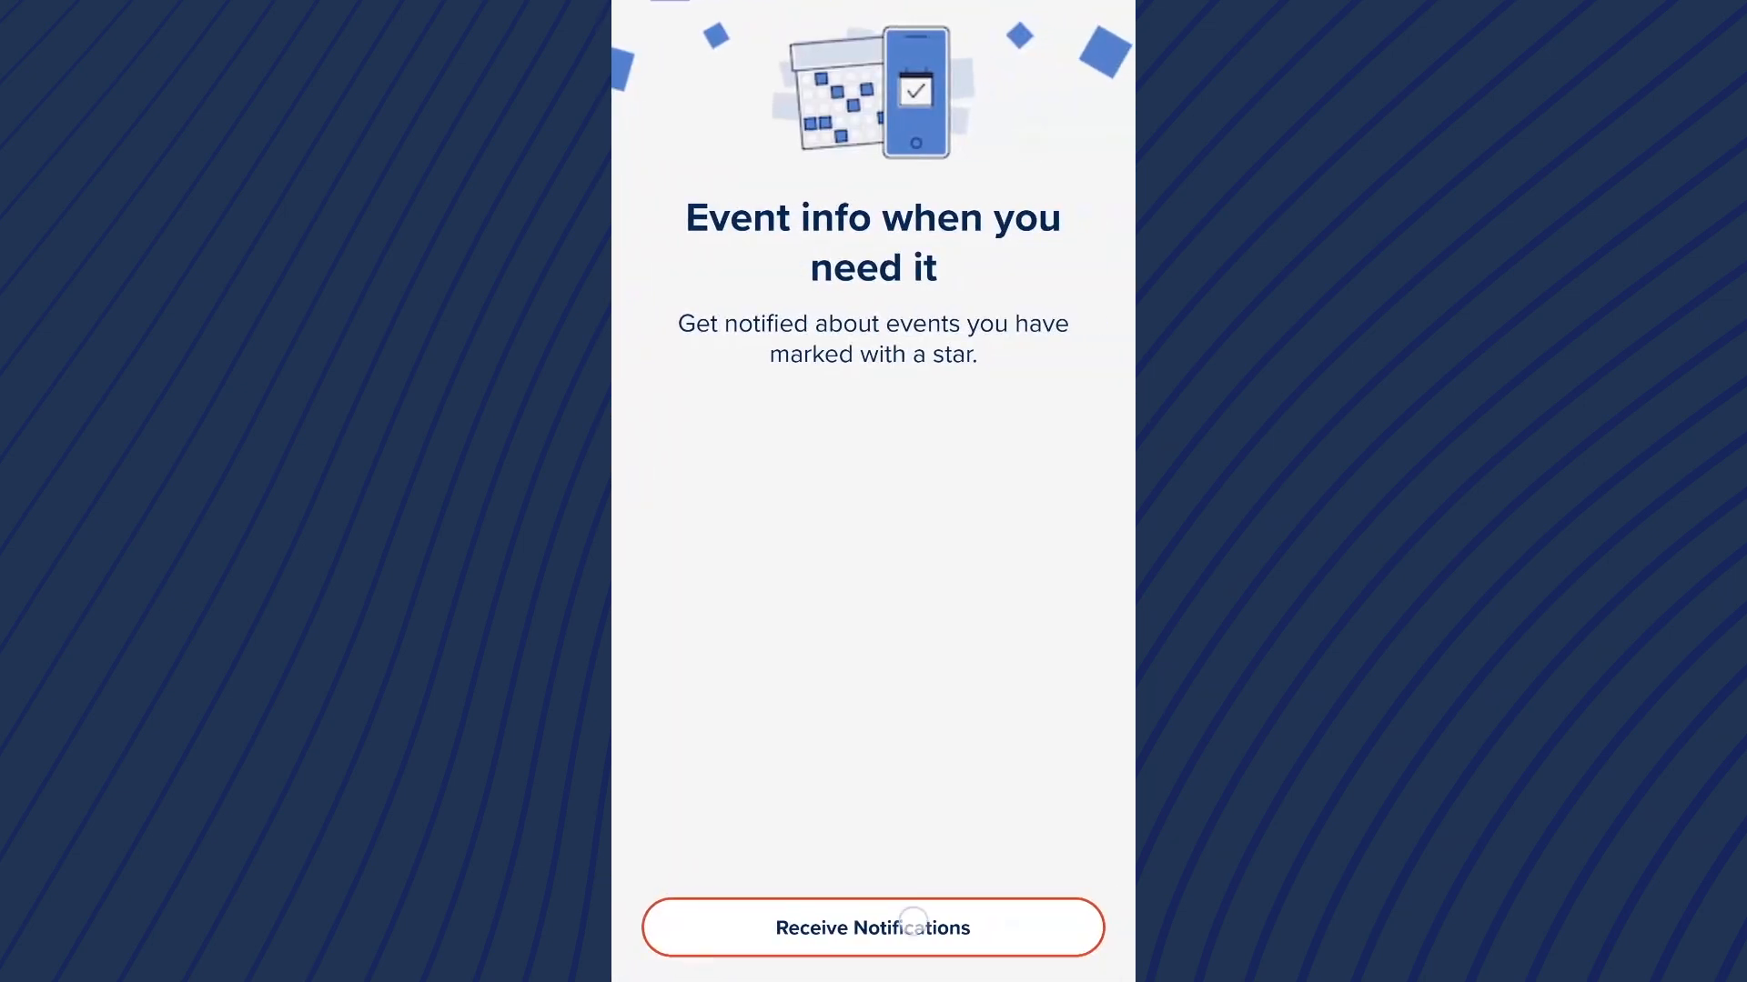
pyautogui.click(871, 926)
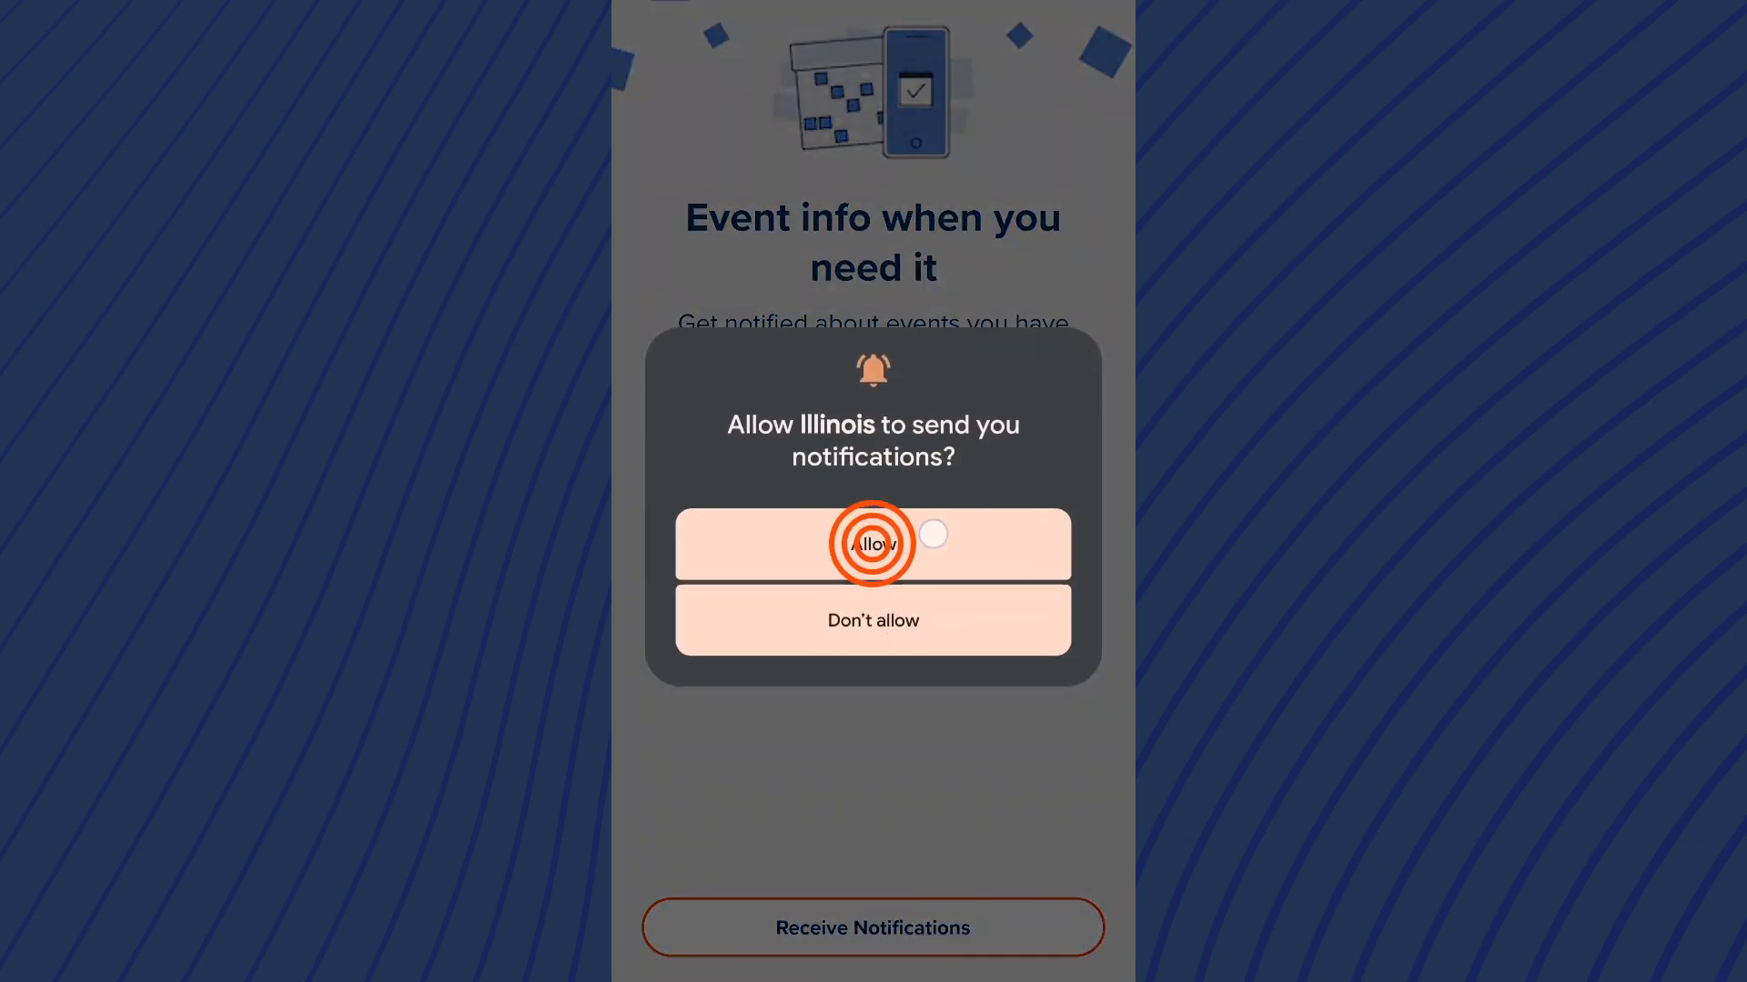
pyautogui.click(872, 544)
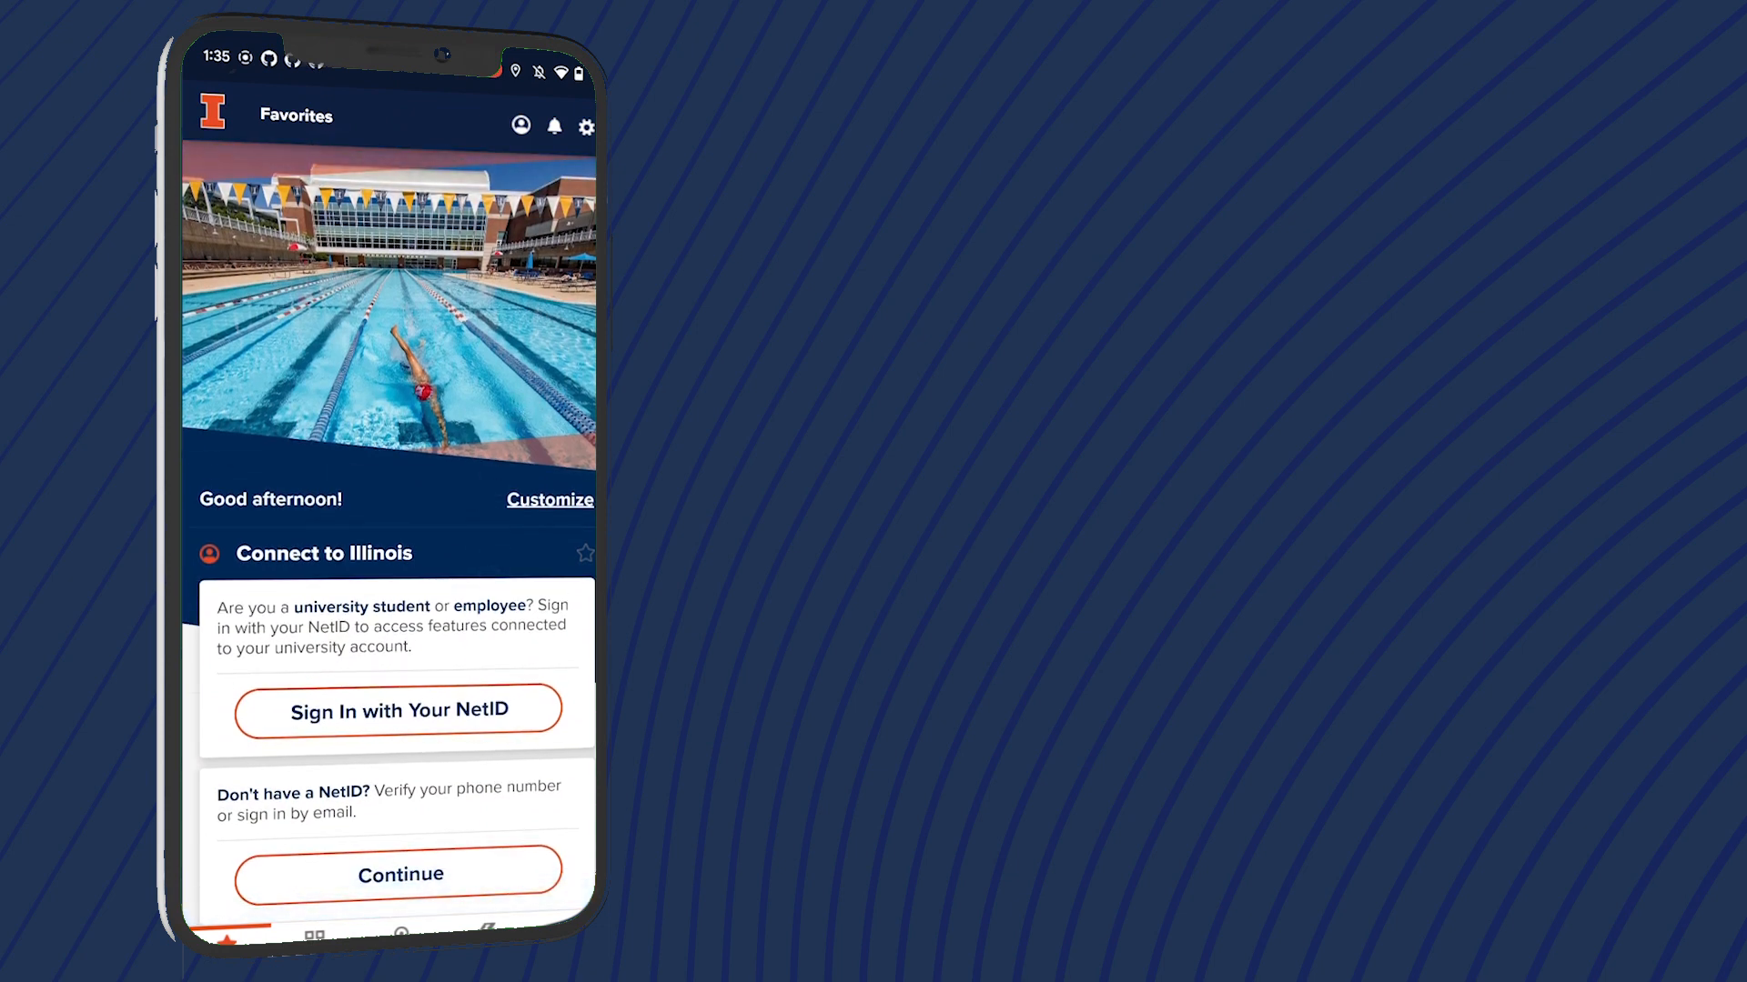
# Step: Customize Favorites so All Events and My Events show on the home screen
pyautogui.click(549, 498)
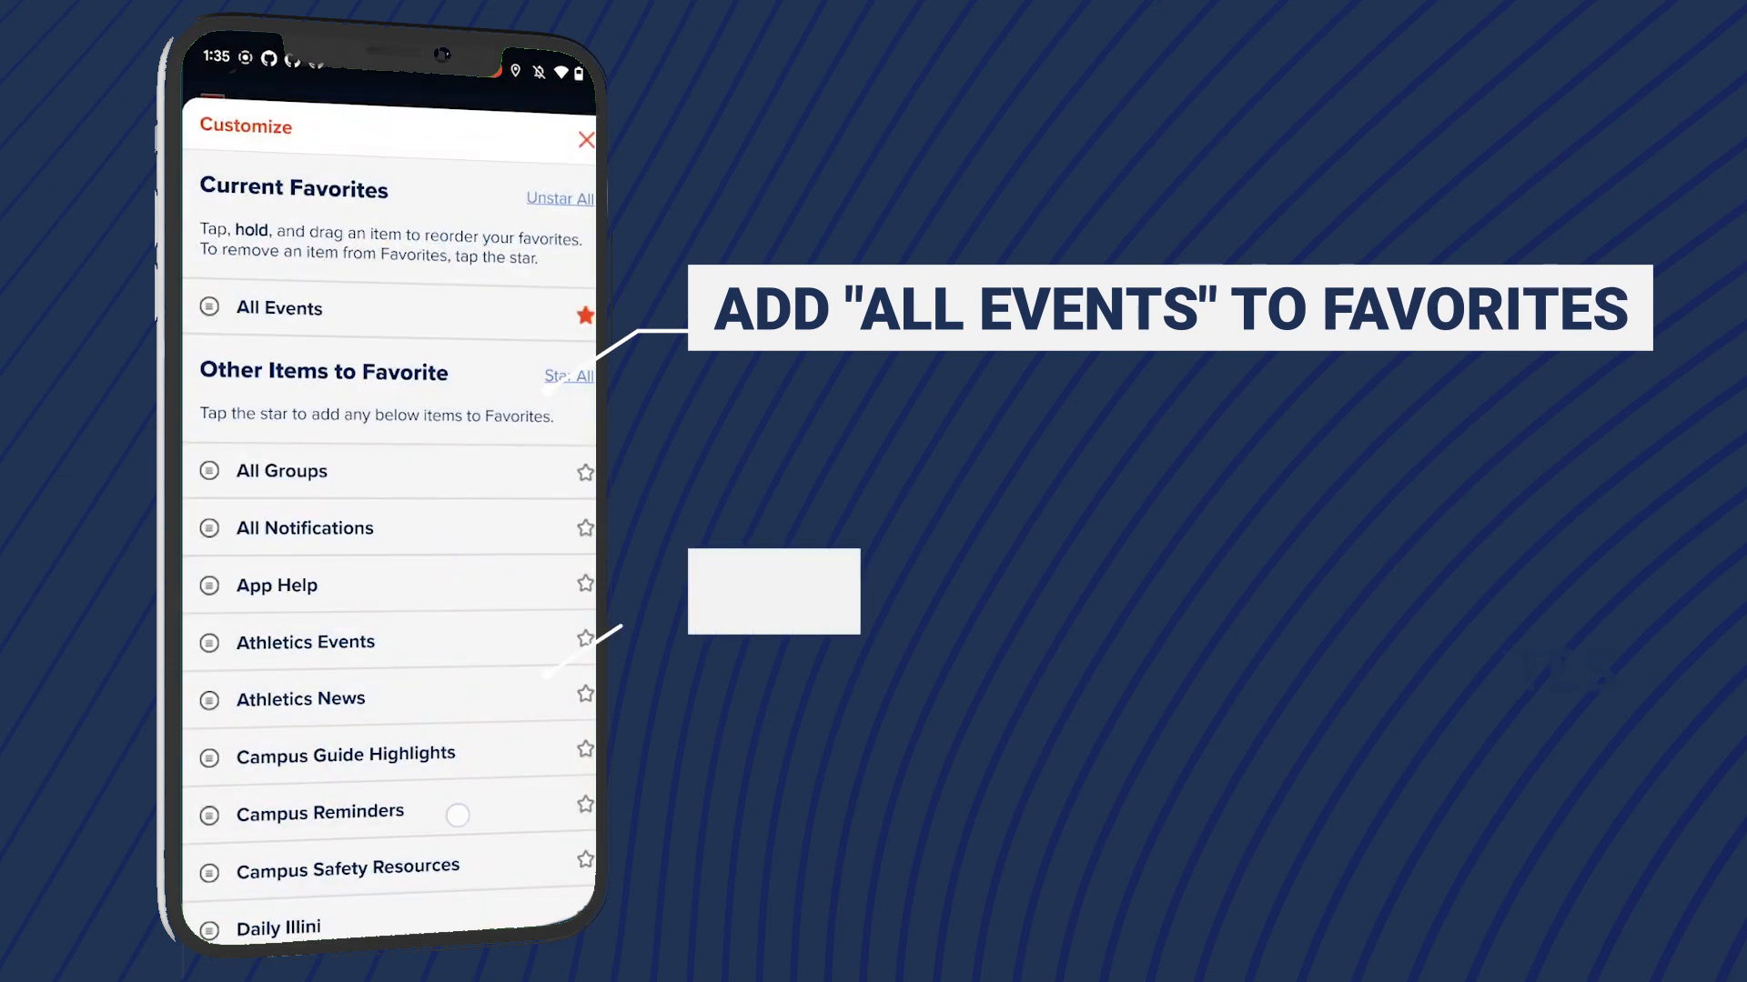
pyautogui.scroll(-3)
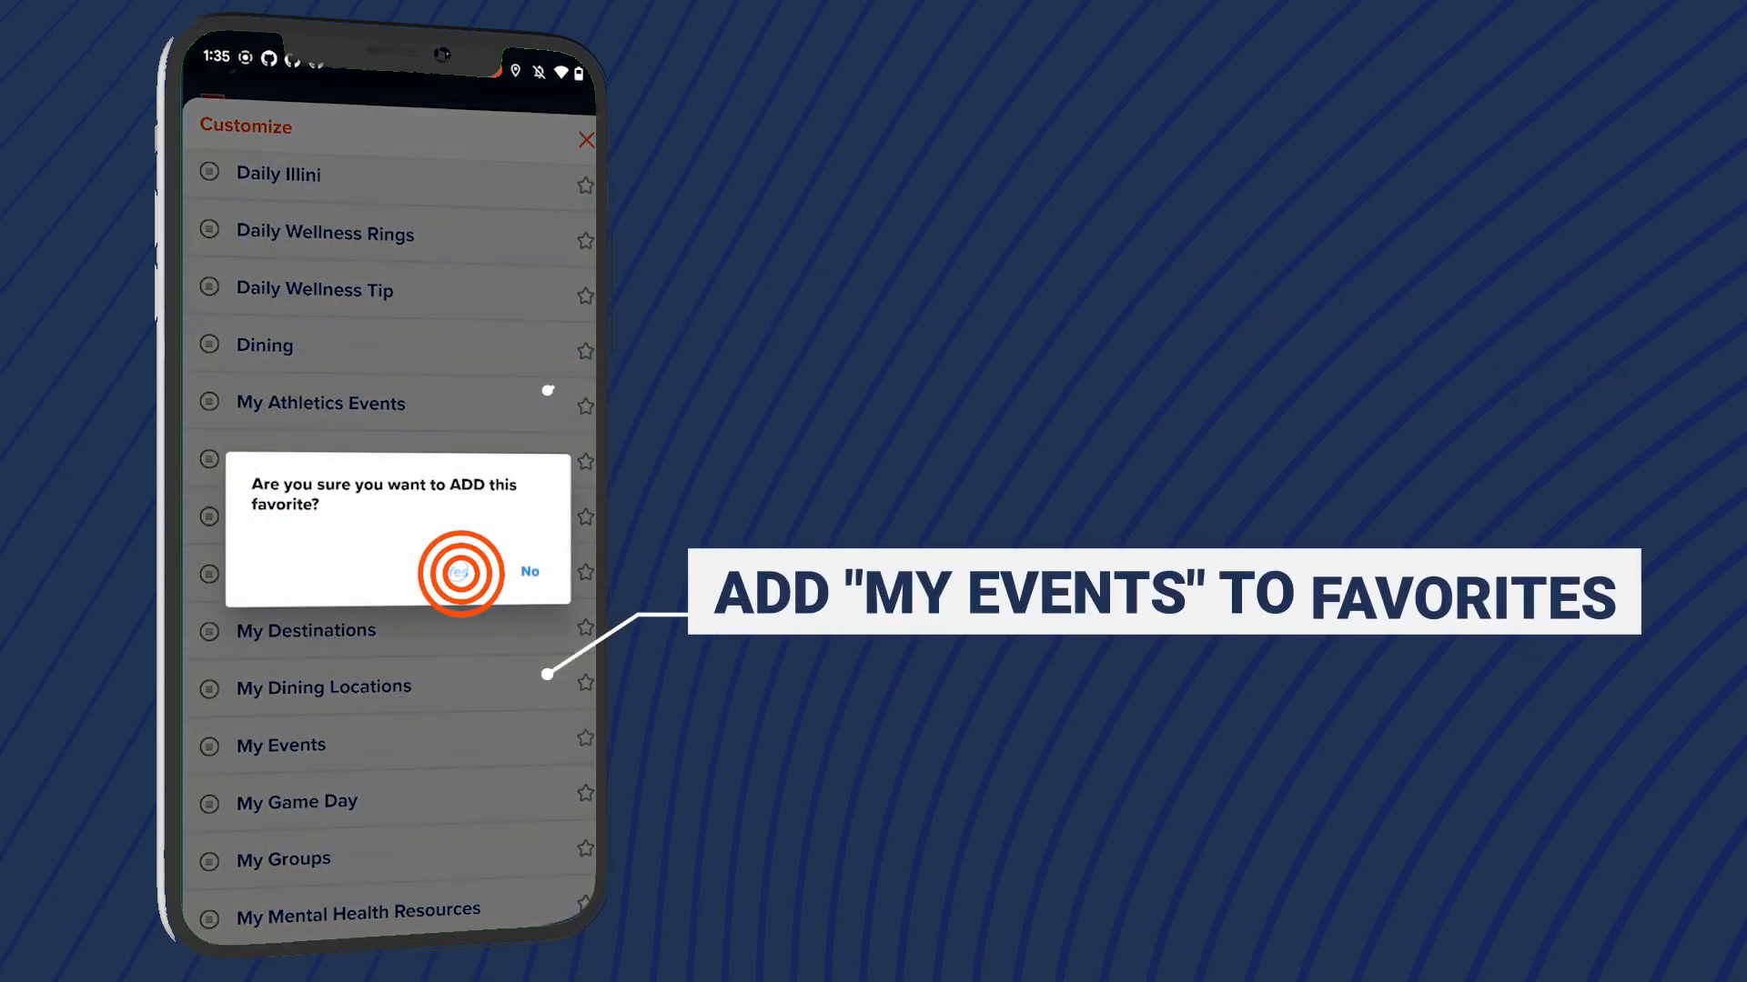
pyautogui.click(455, 571)
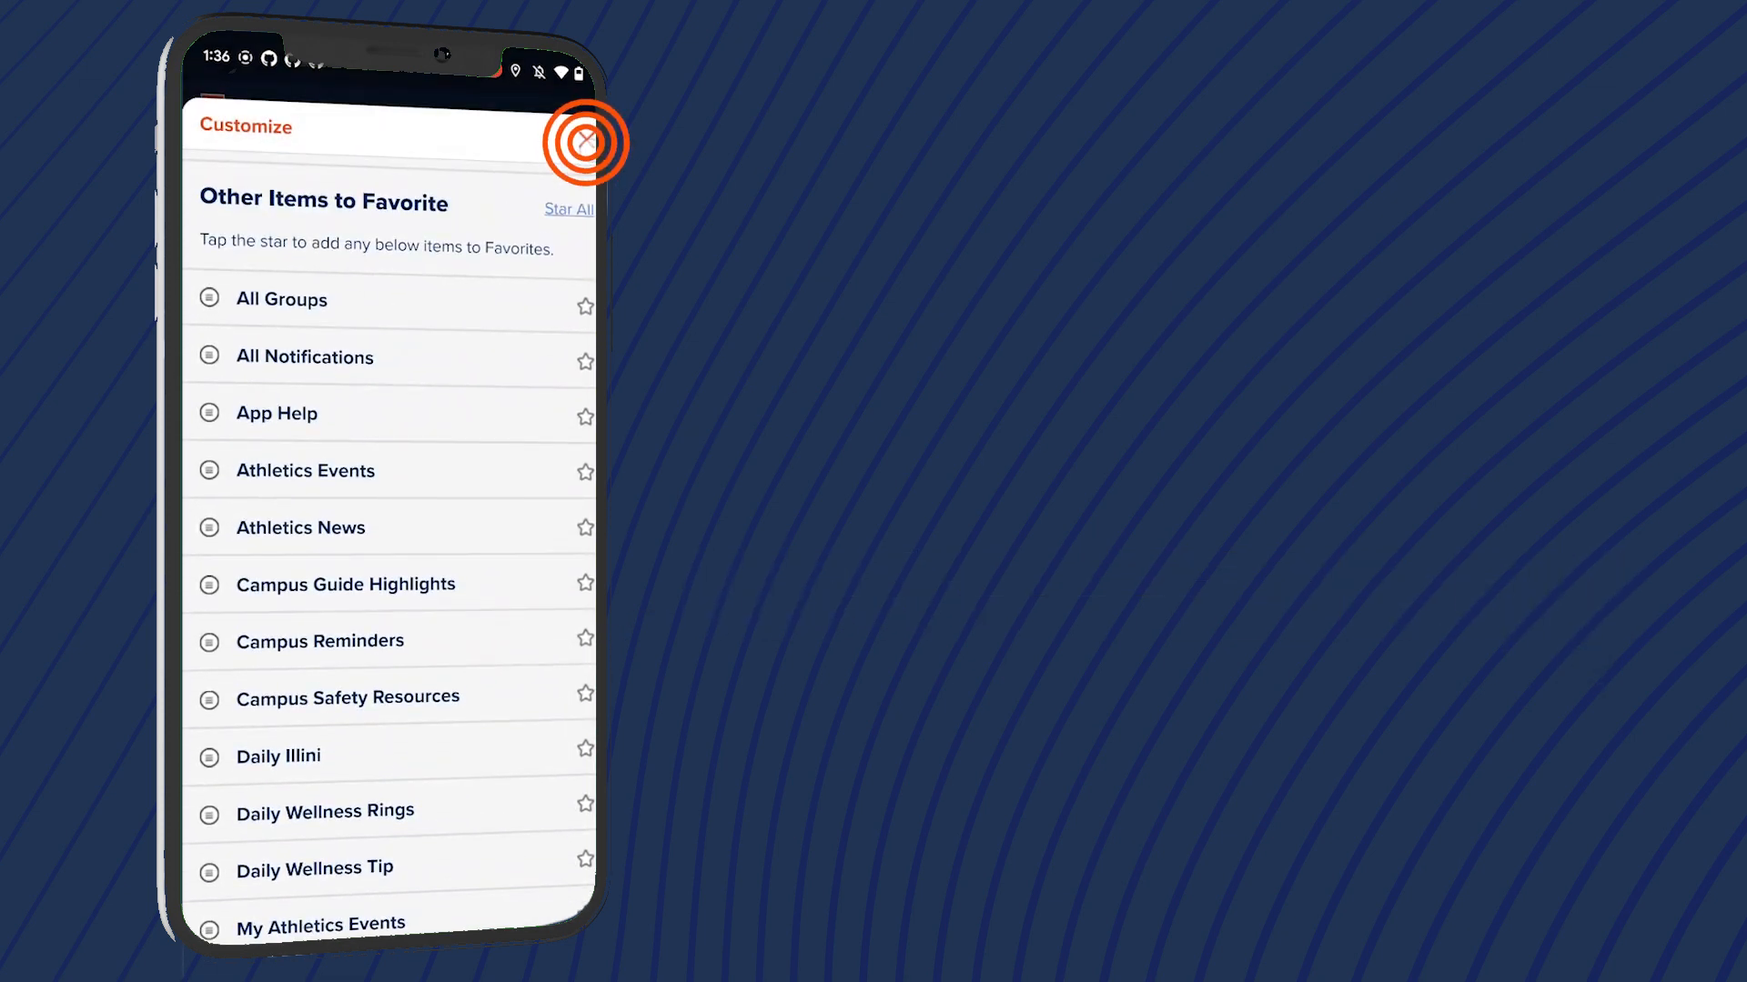
pyautogui.click(584, 142)
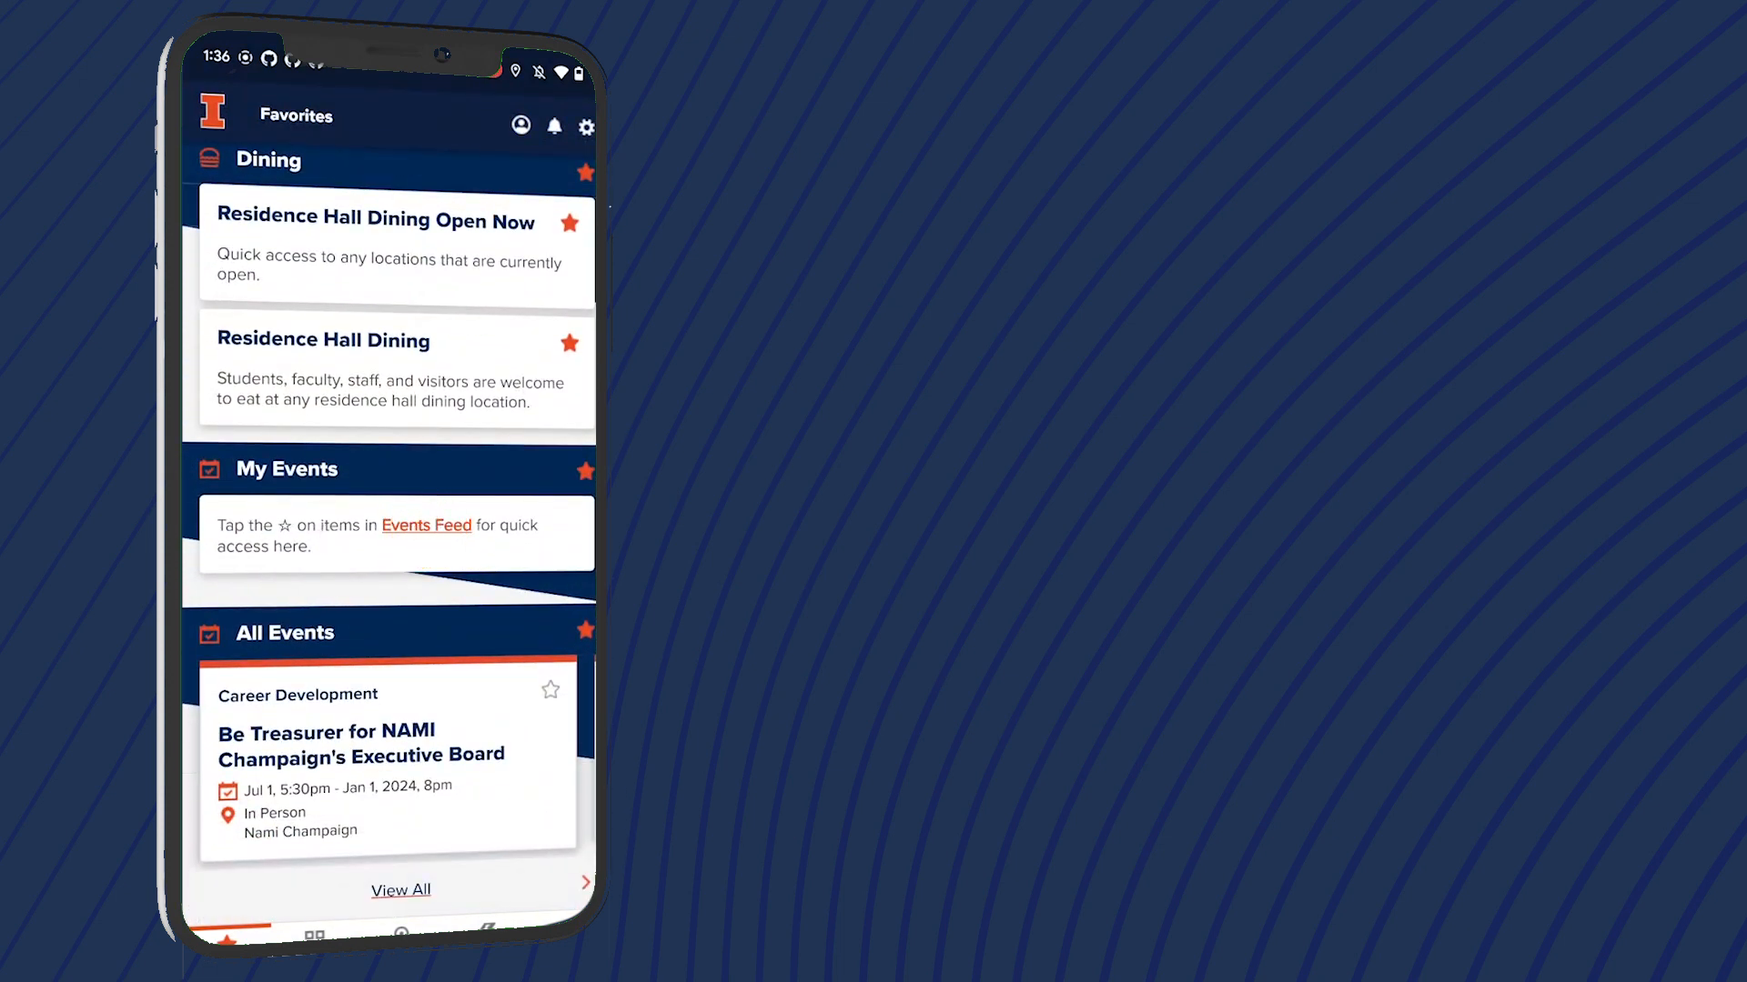
# Step: Filter All Events to the Campus Visits category and Multi-event type, leaving IlliniFest
pyautogui.click(400, 889)
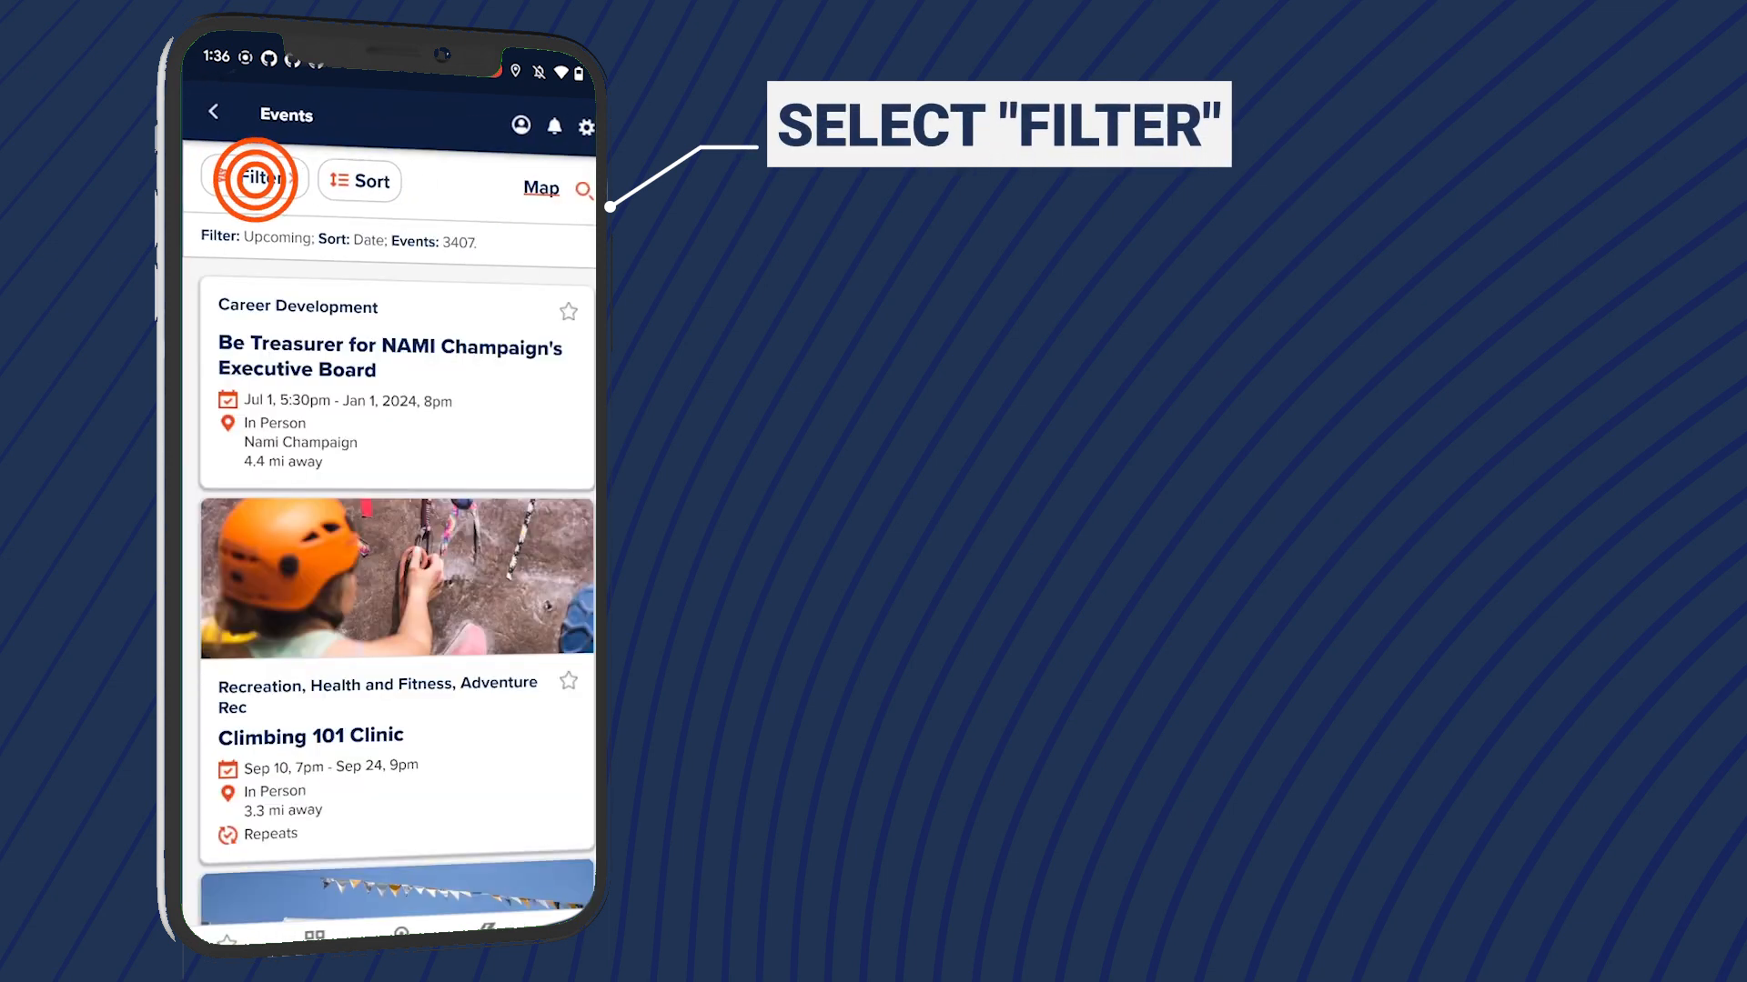
pyautogui.click(254, 180)
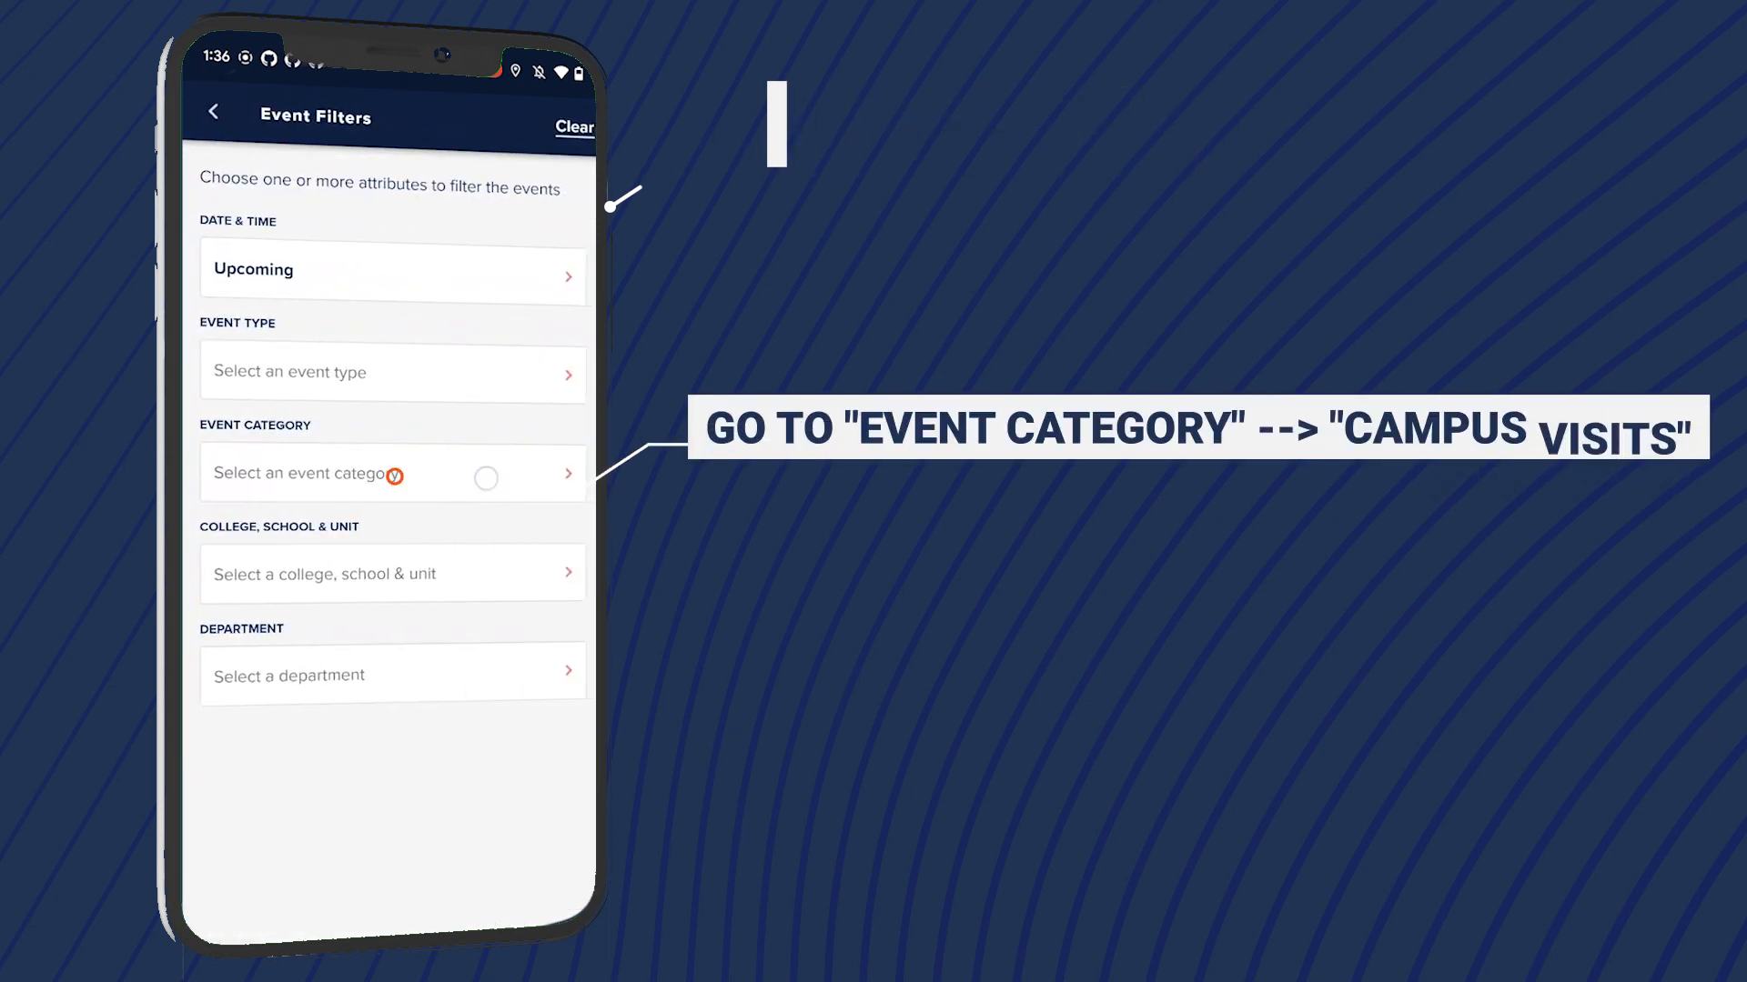
pyautogui.click(391, 473)
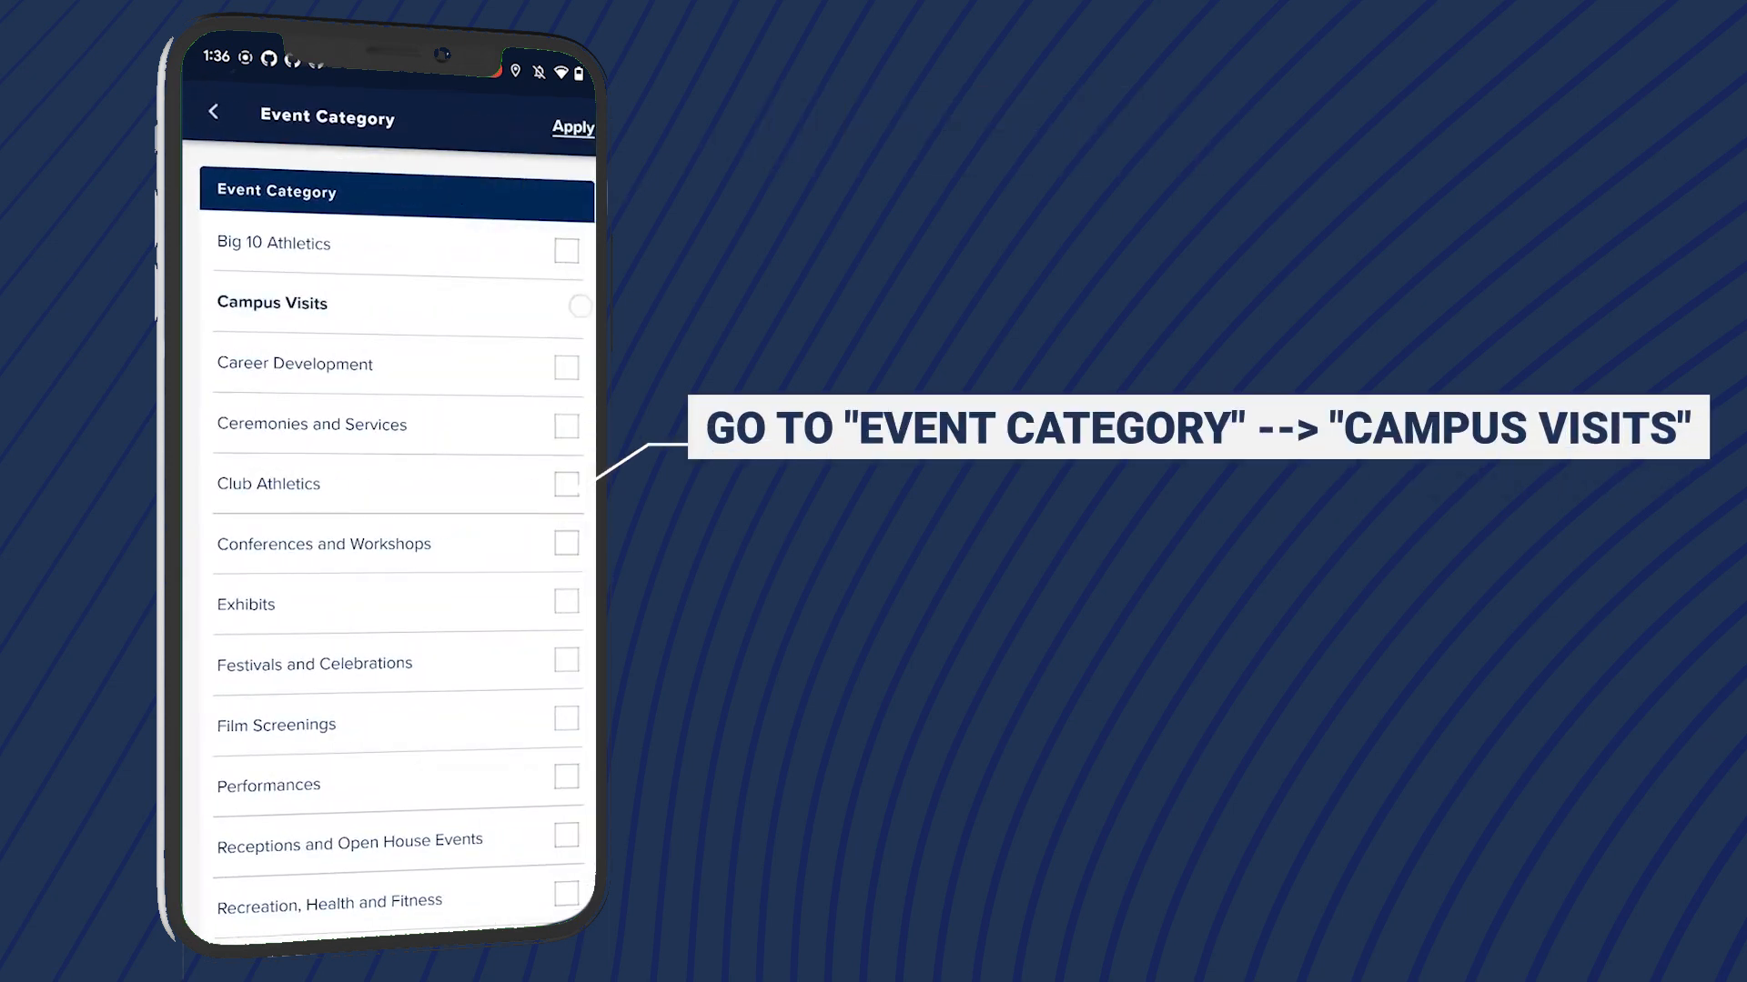
pyautogui.click(568, 308)
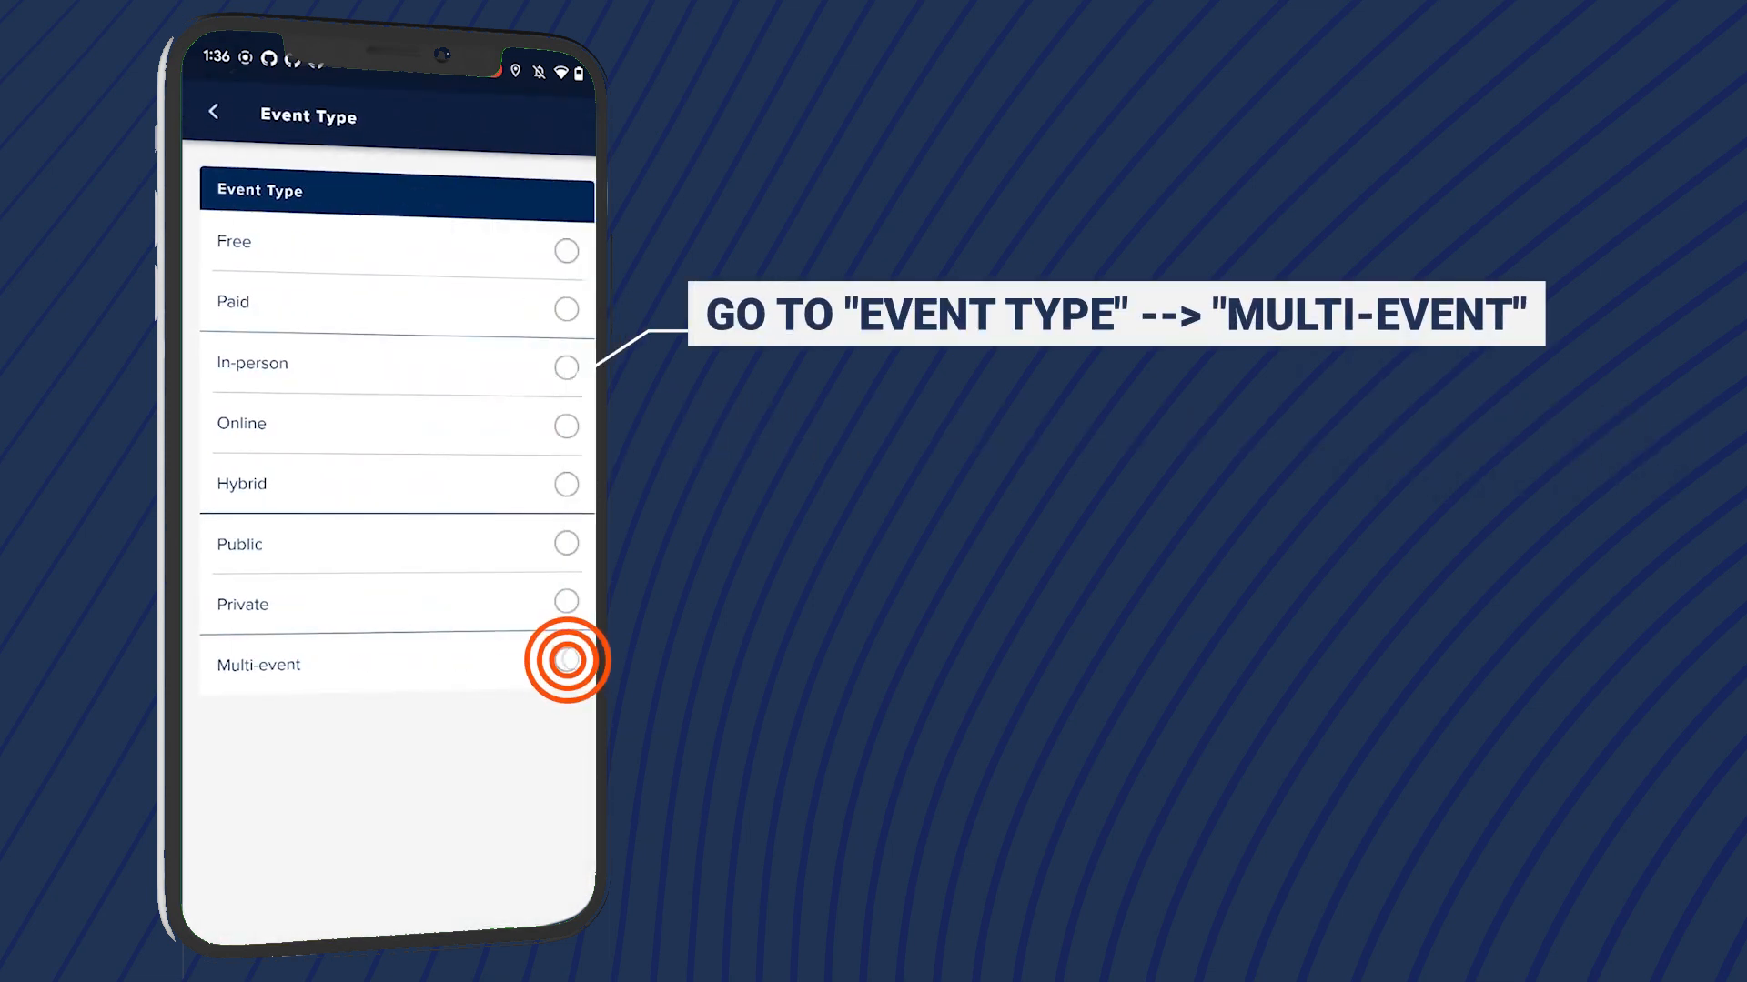
pyautogui.click(564, 662)
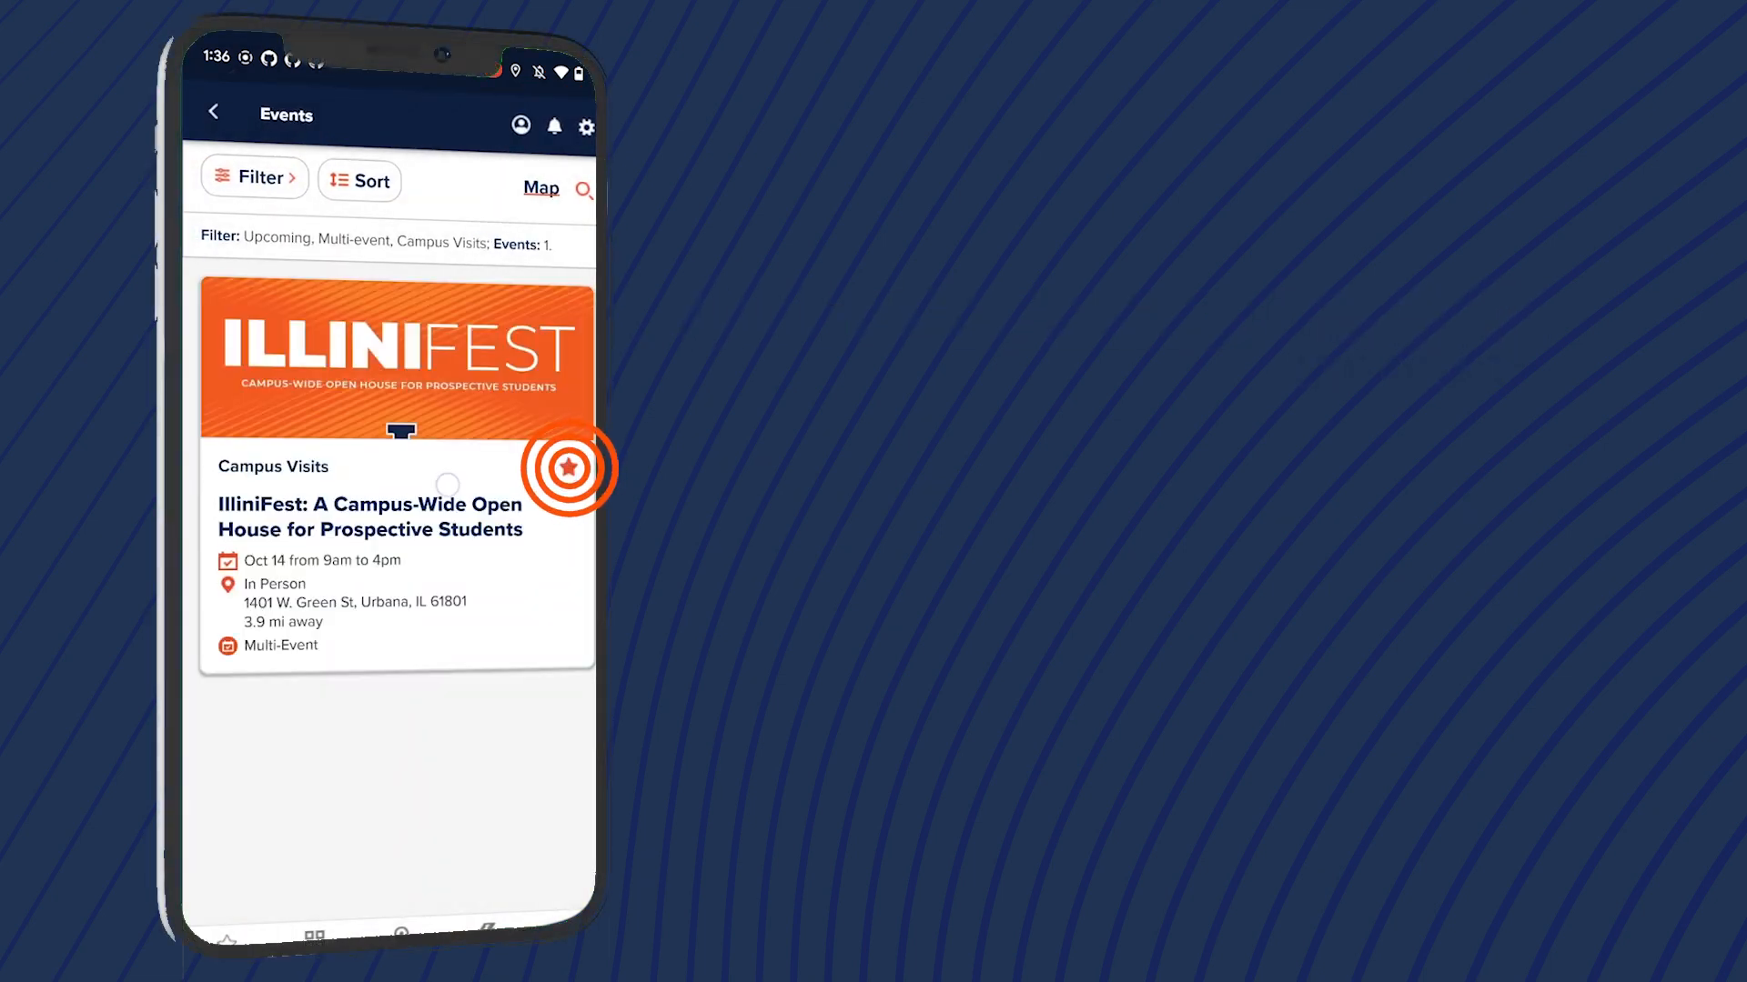
# Step: Star the IlliniFest open house and its Information Tables sub-event
pyautogui.click(394, 503)
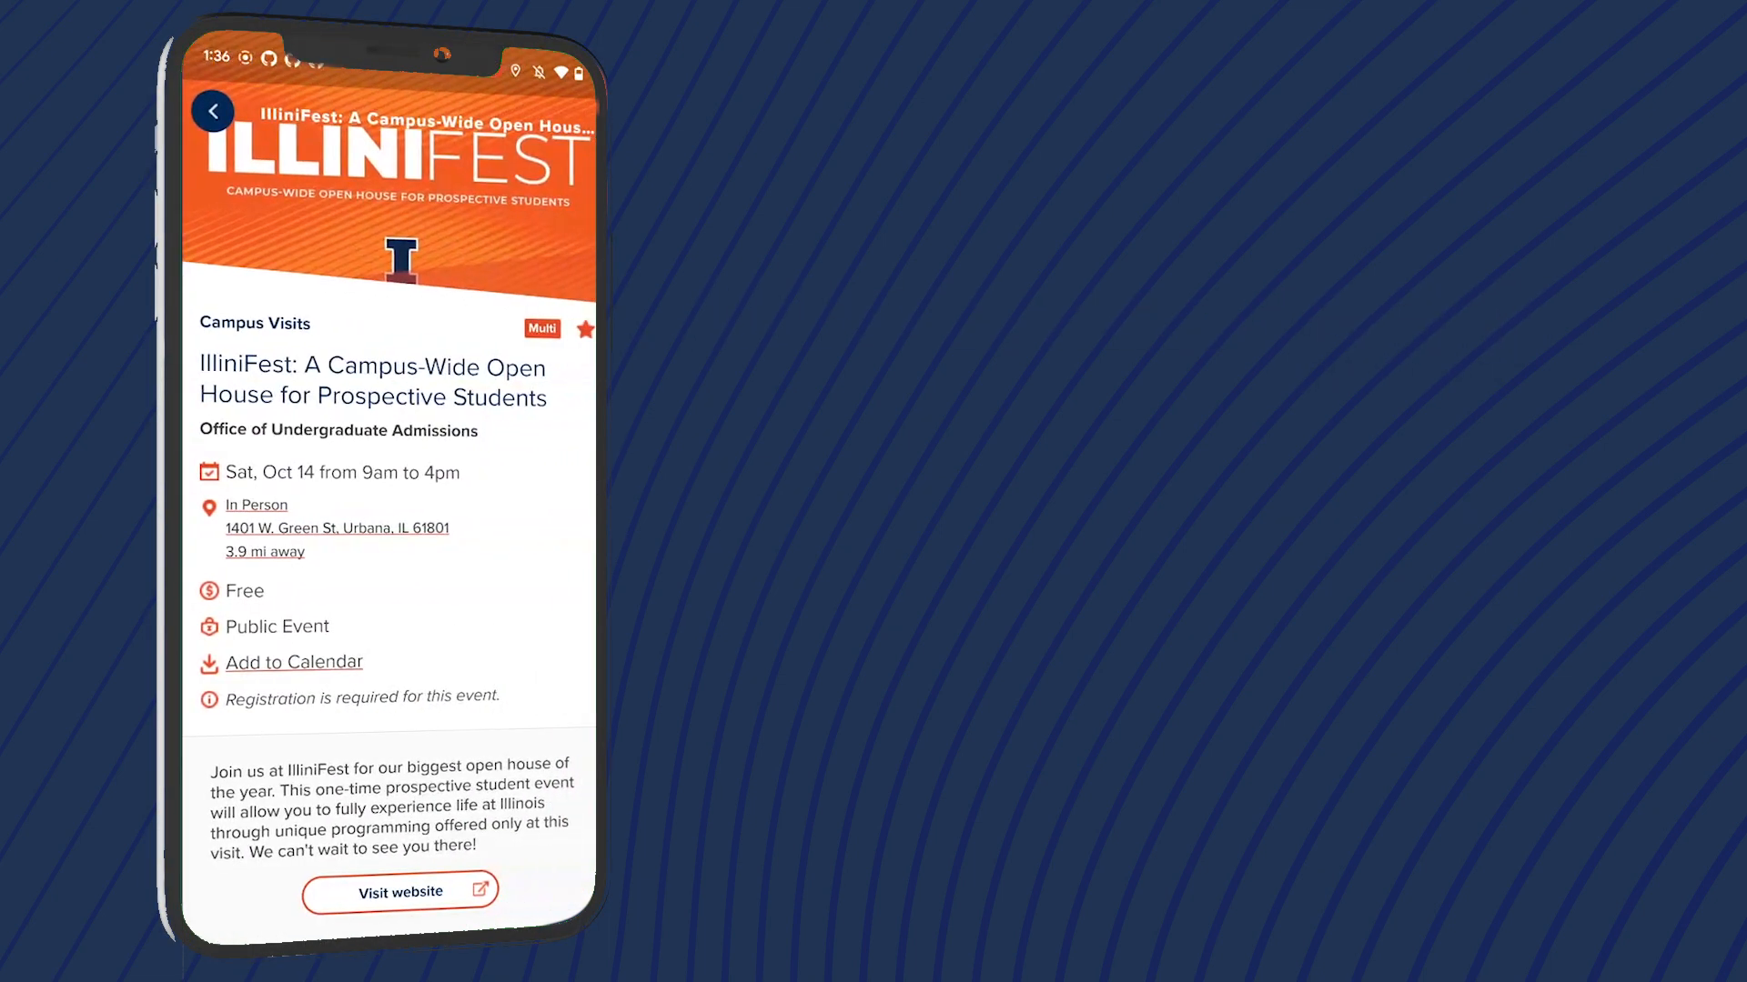
pyautogui.scroll(-3)
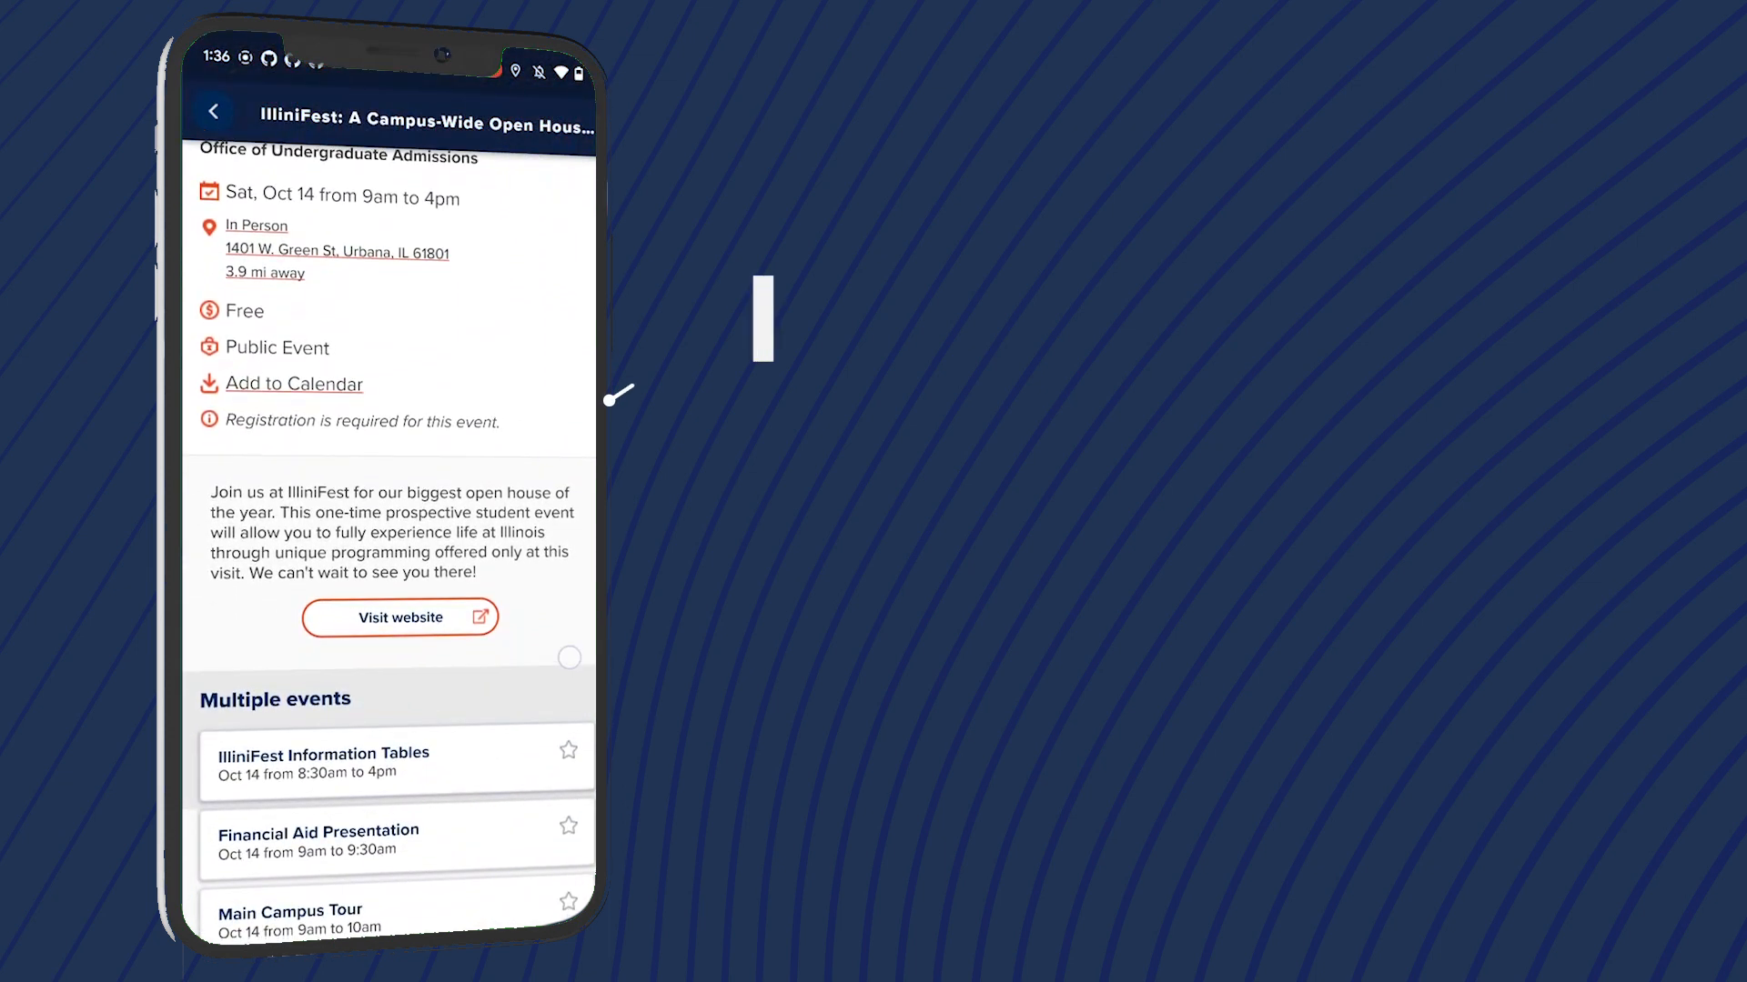
pyautogui.scroll(-3)
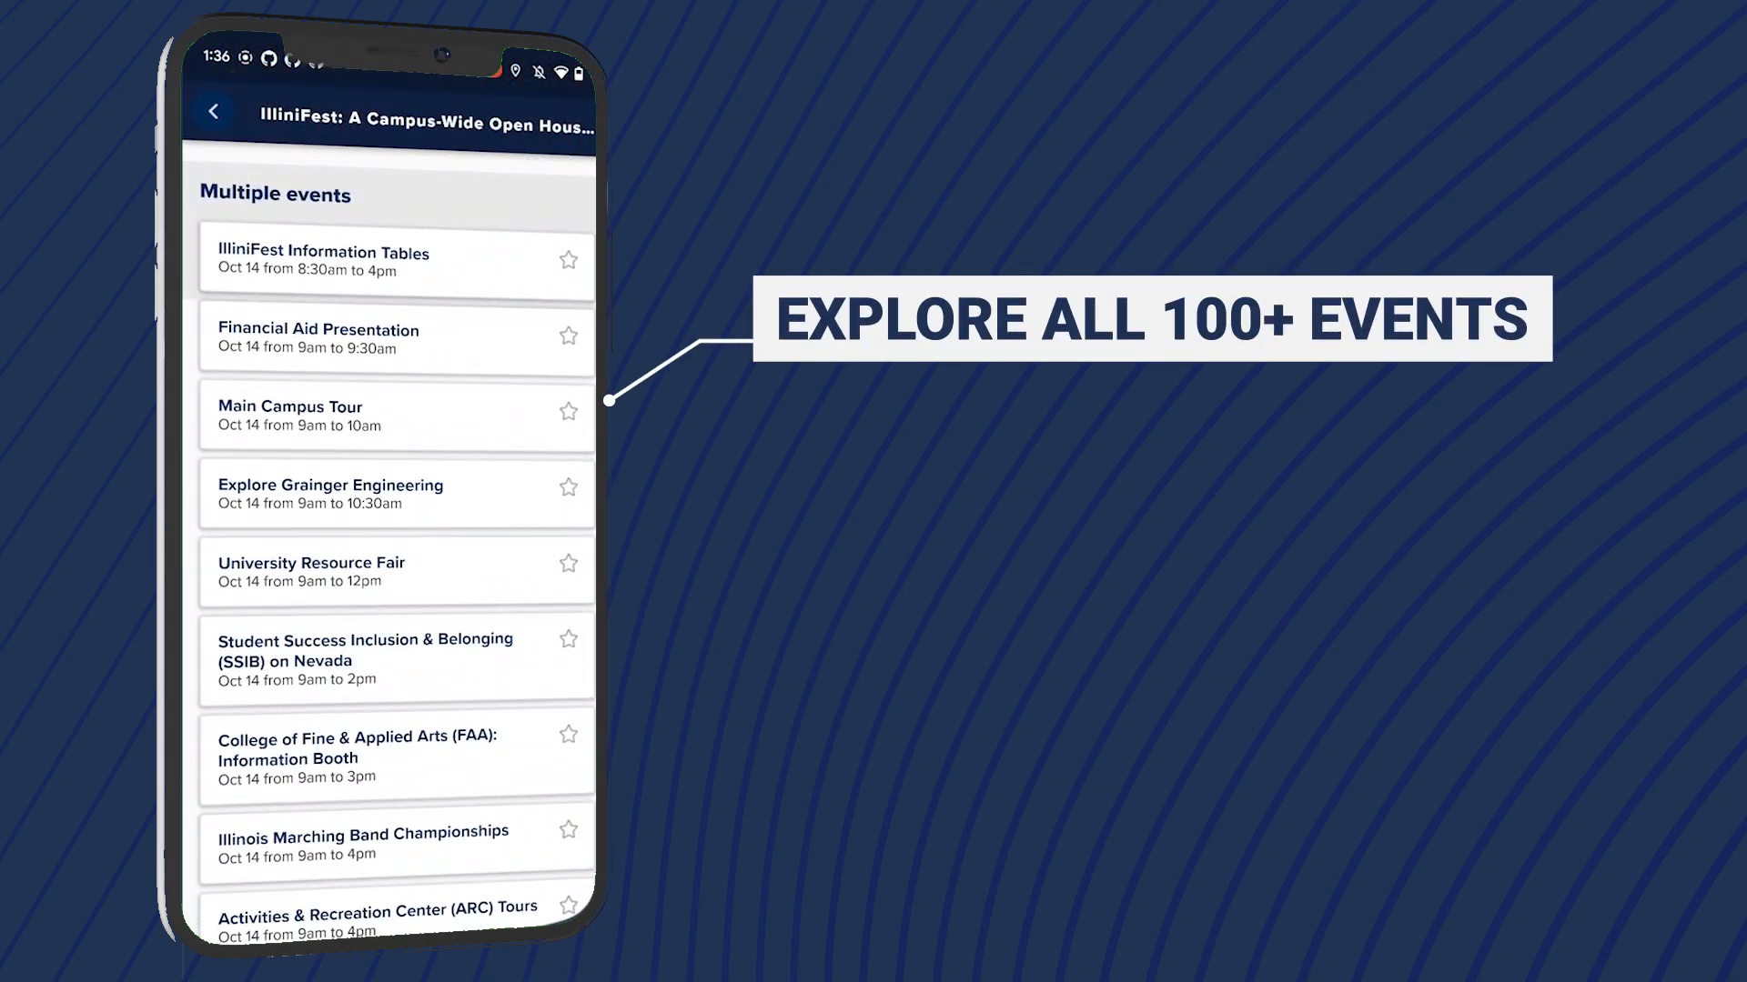
pyautogui.click(323, 261)
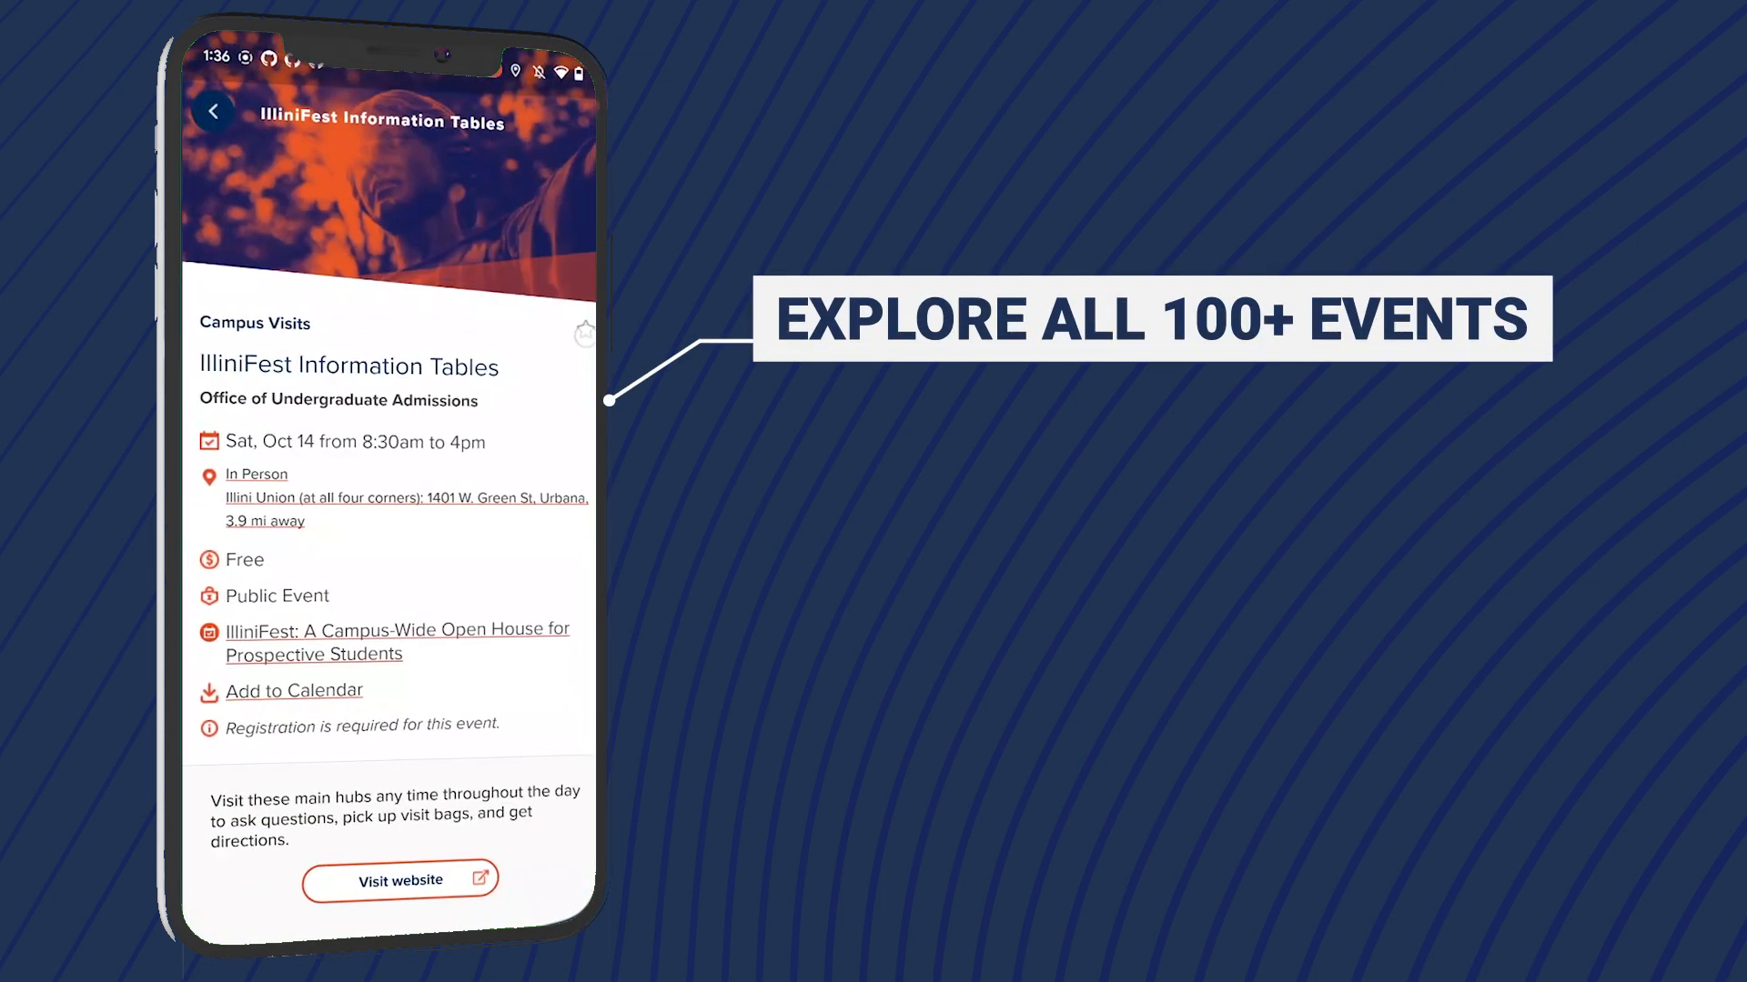
pyautogui.click(397, 642)
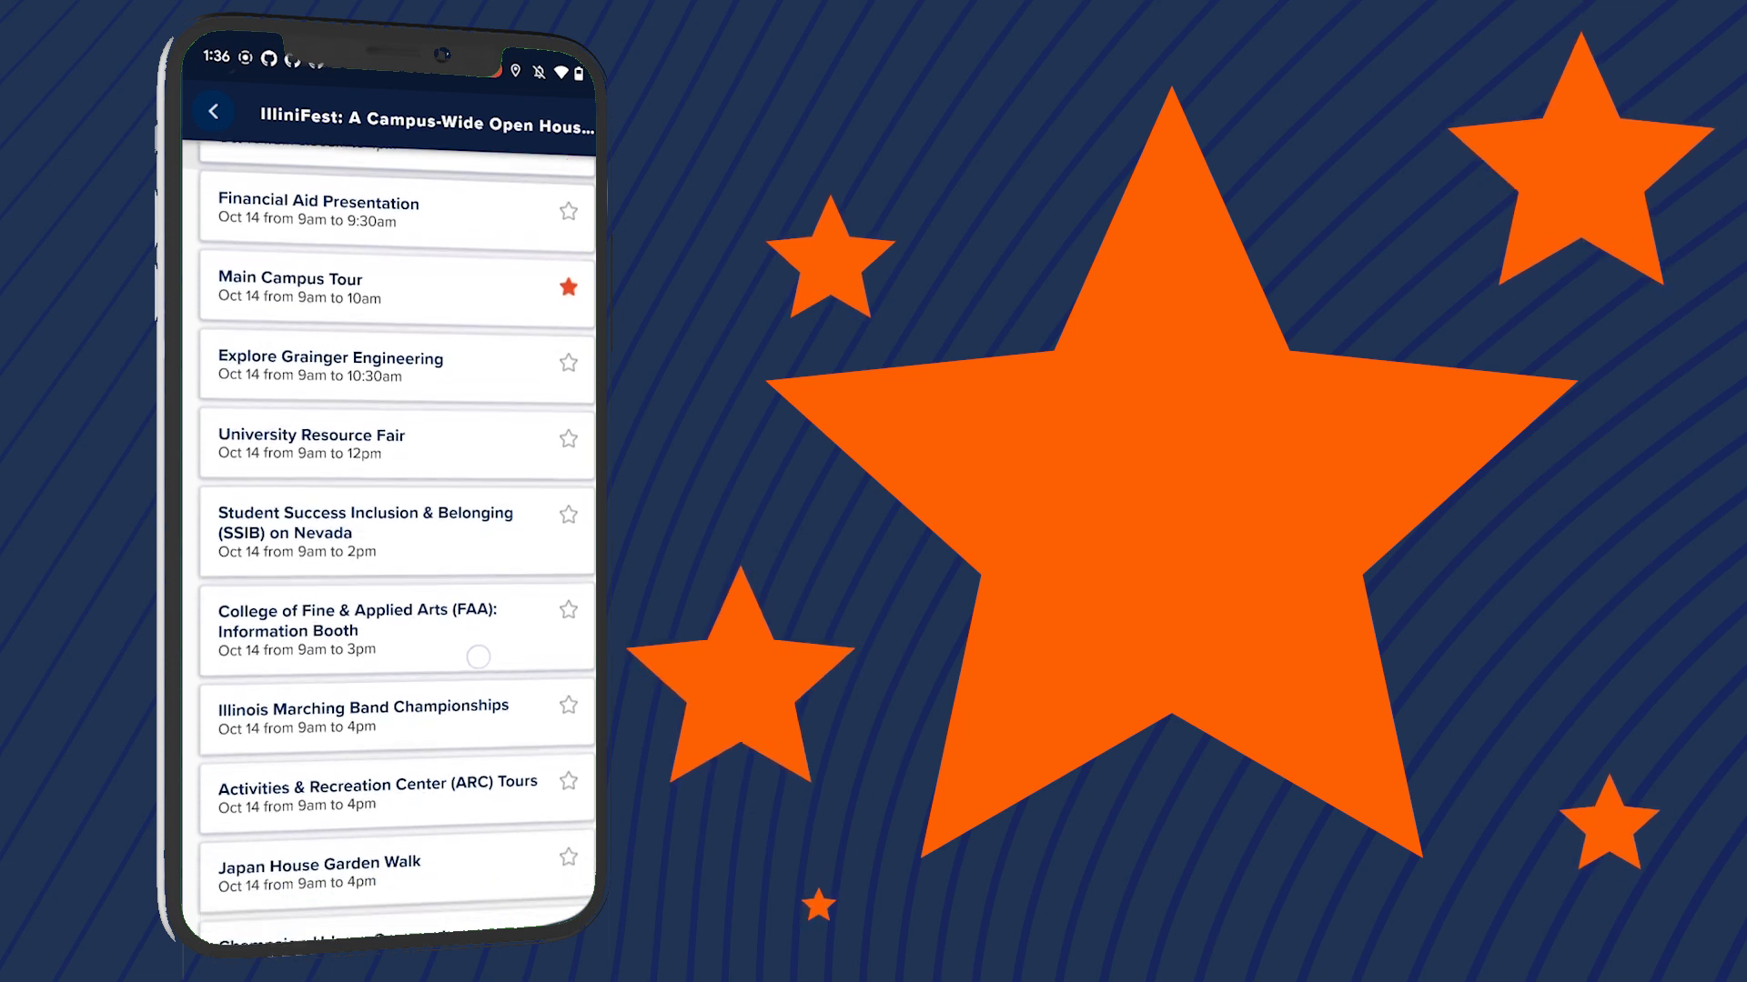
pyautogui.scroll(3)
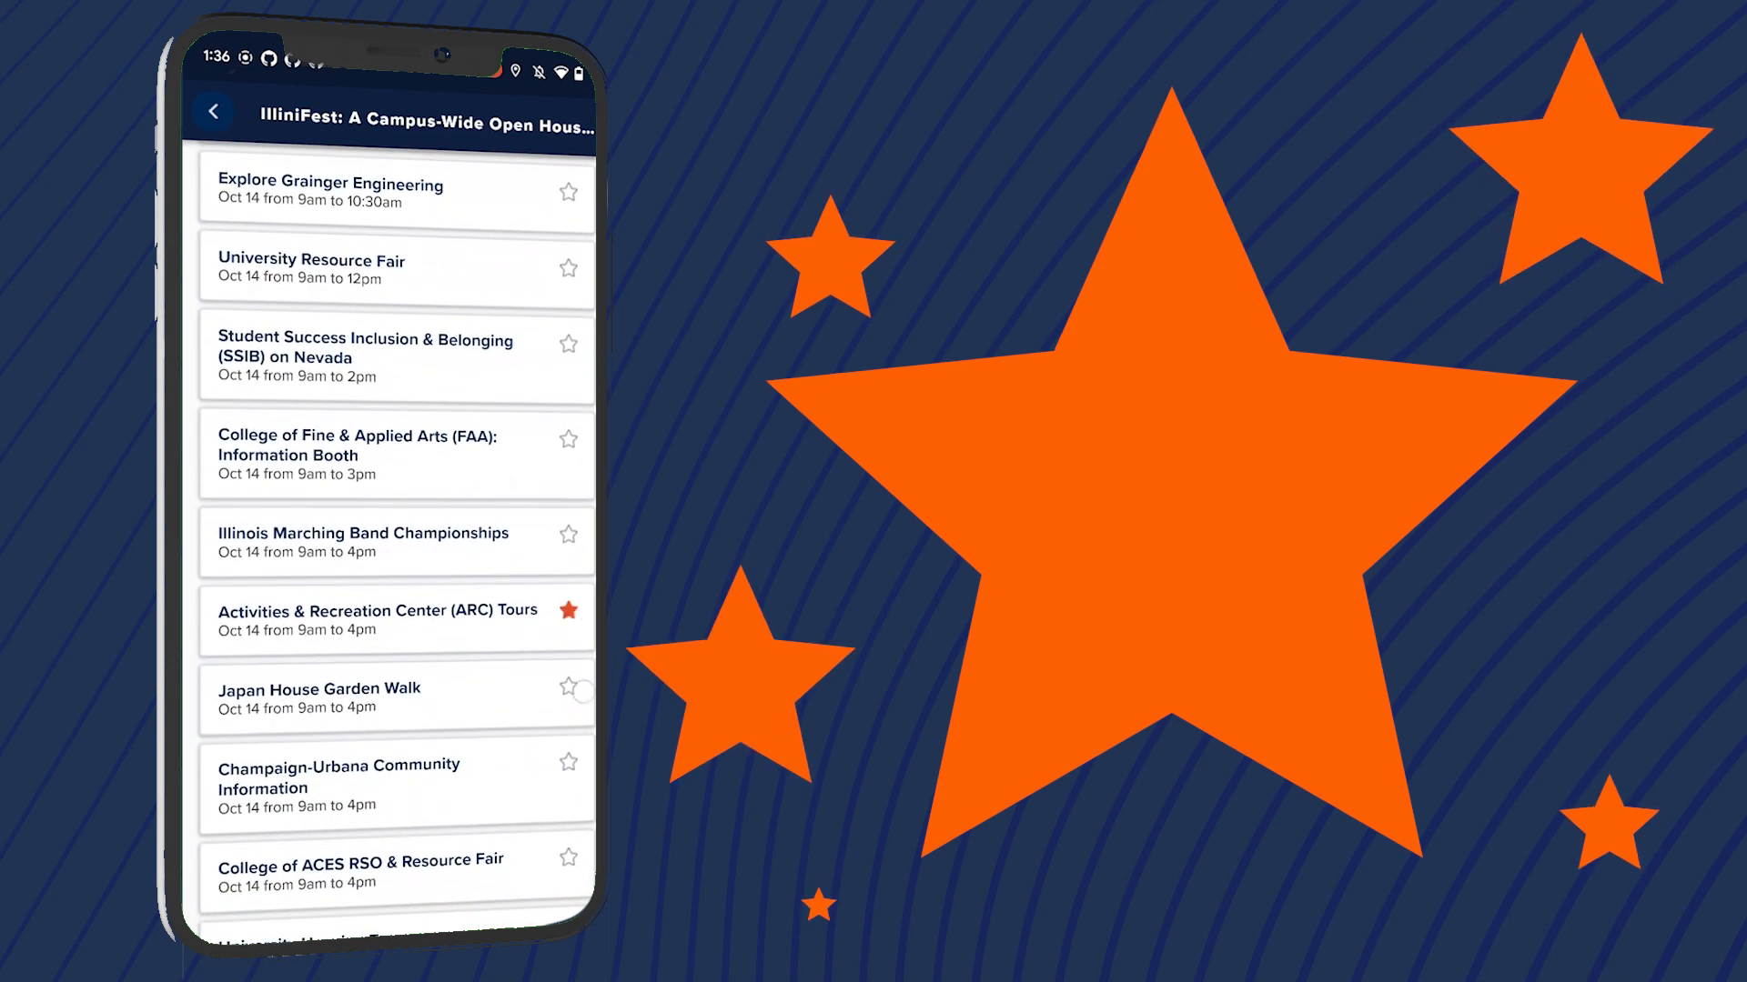
pyautogui.scroll(-3)
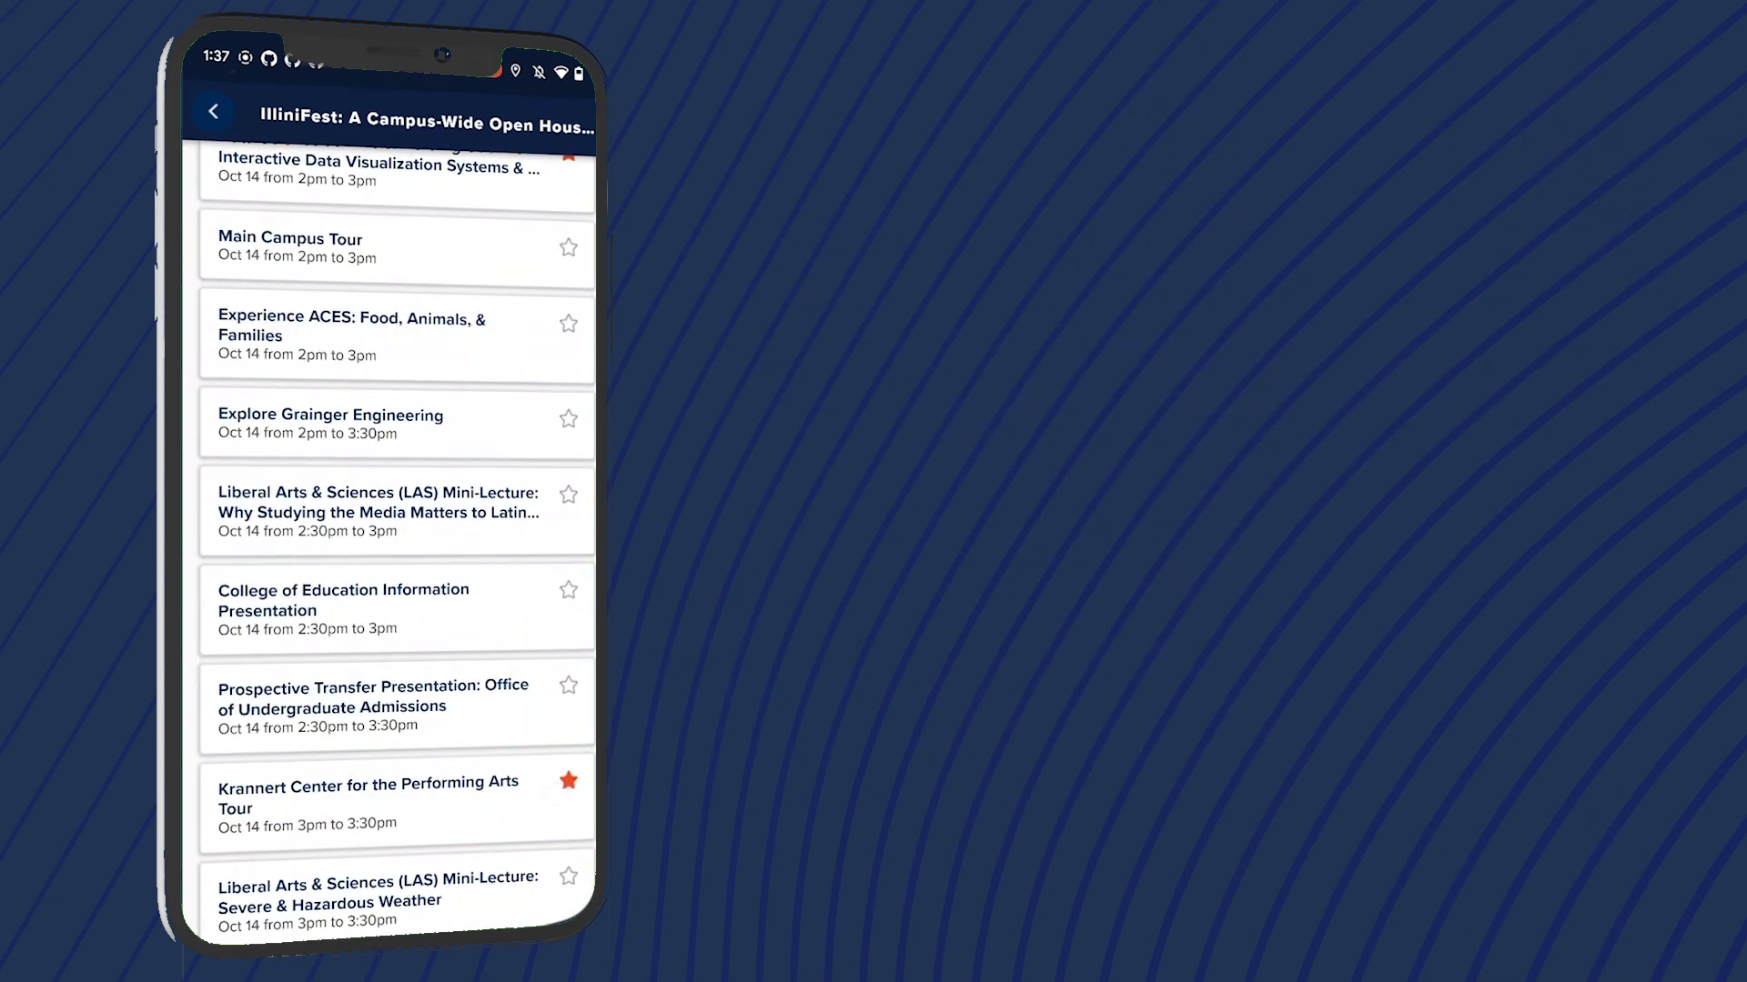
# Step: View all starred sessions under My Events and reopen the starred IlliniFest event
pyautogui.click(215, 111)
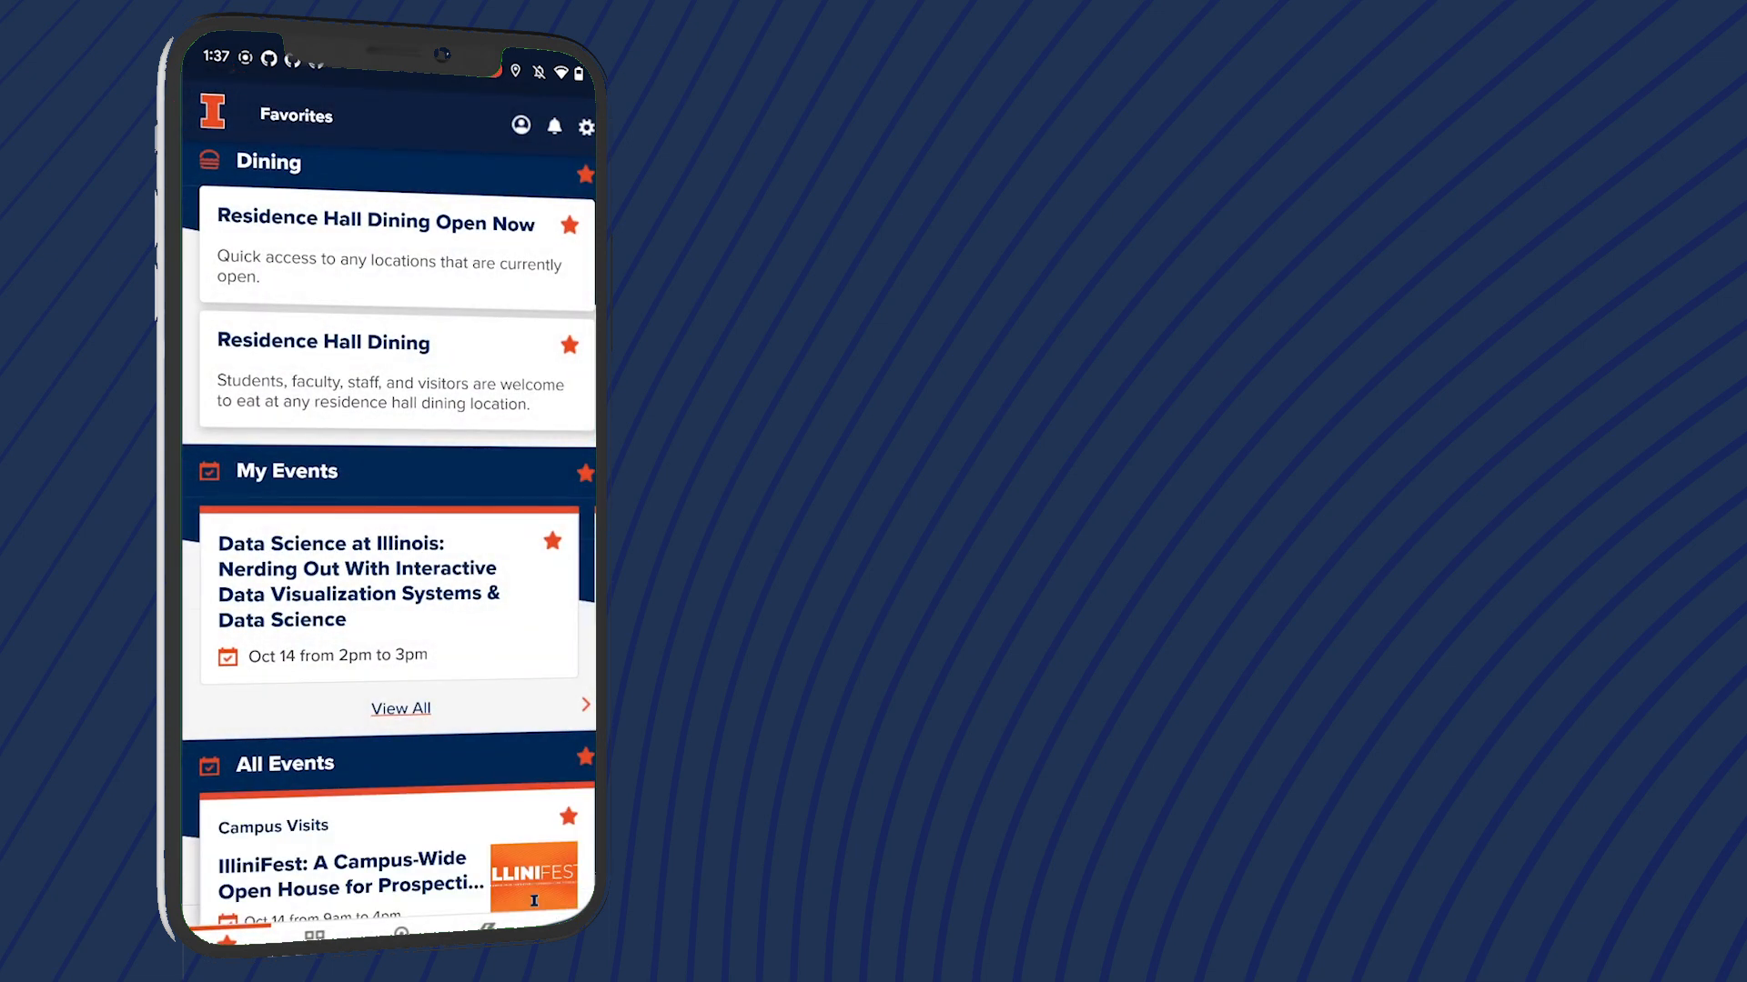
pyautogui.click(401, 708)
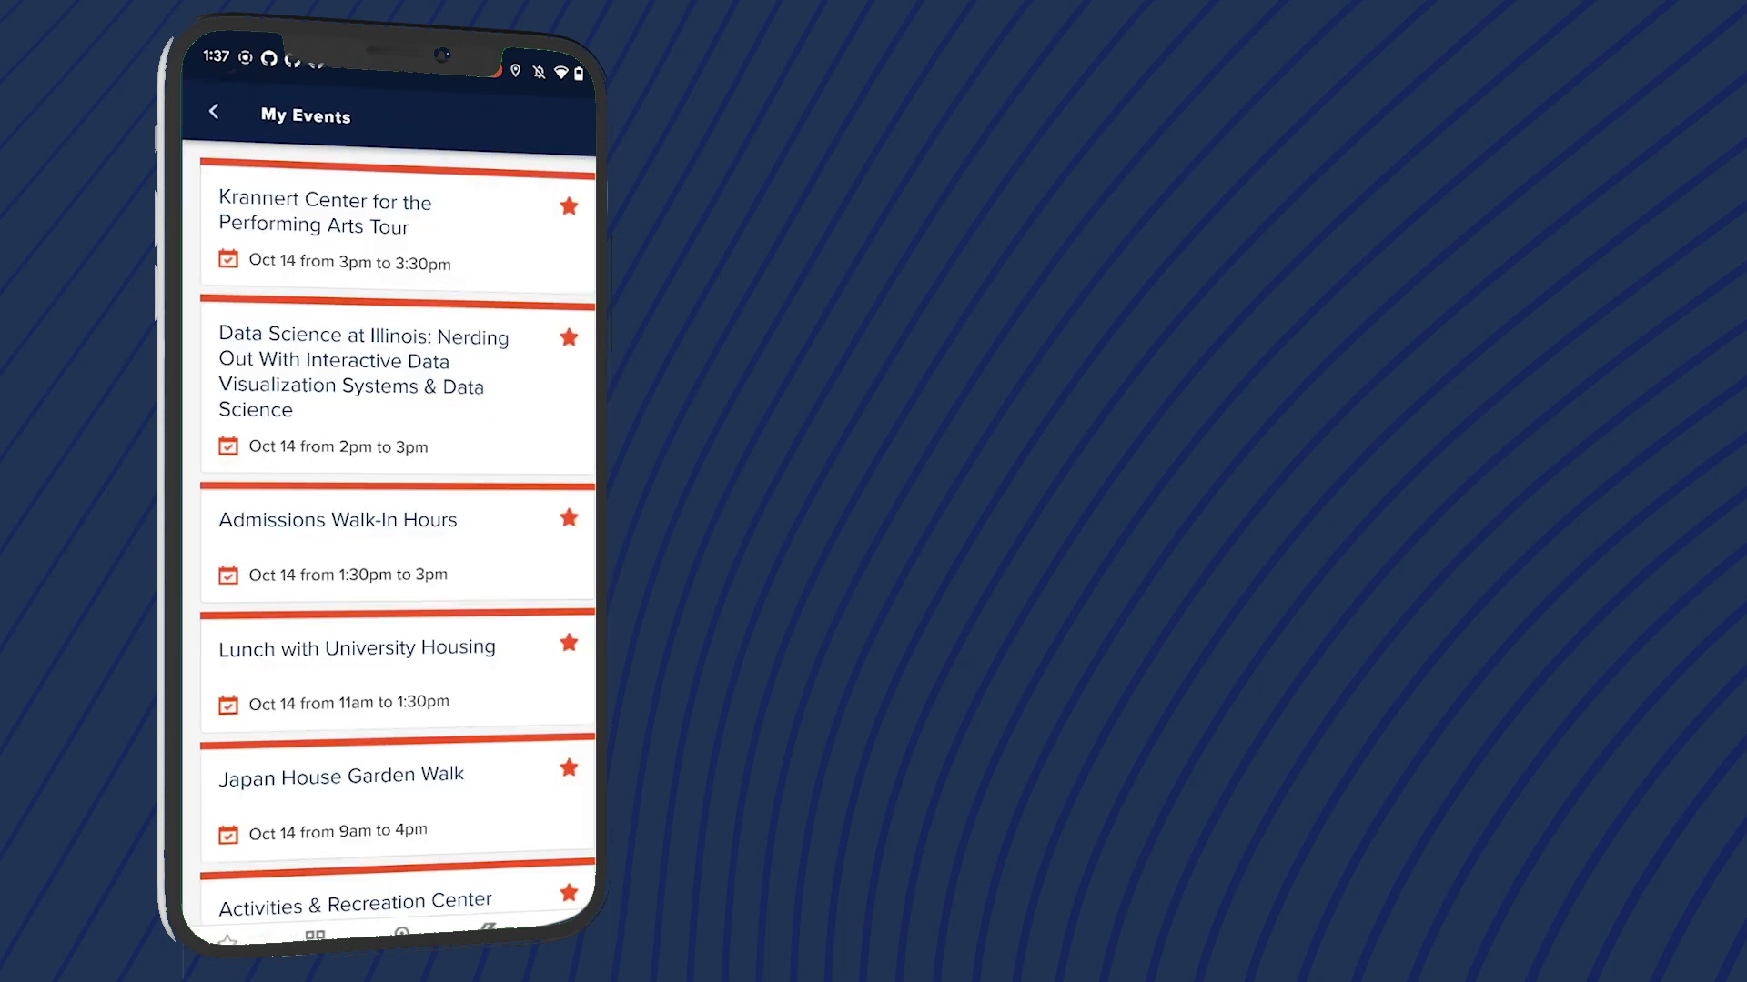
pyautogui.scroll(-3)
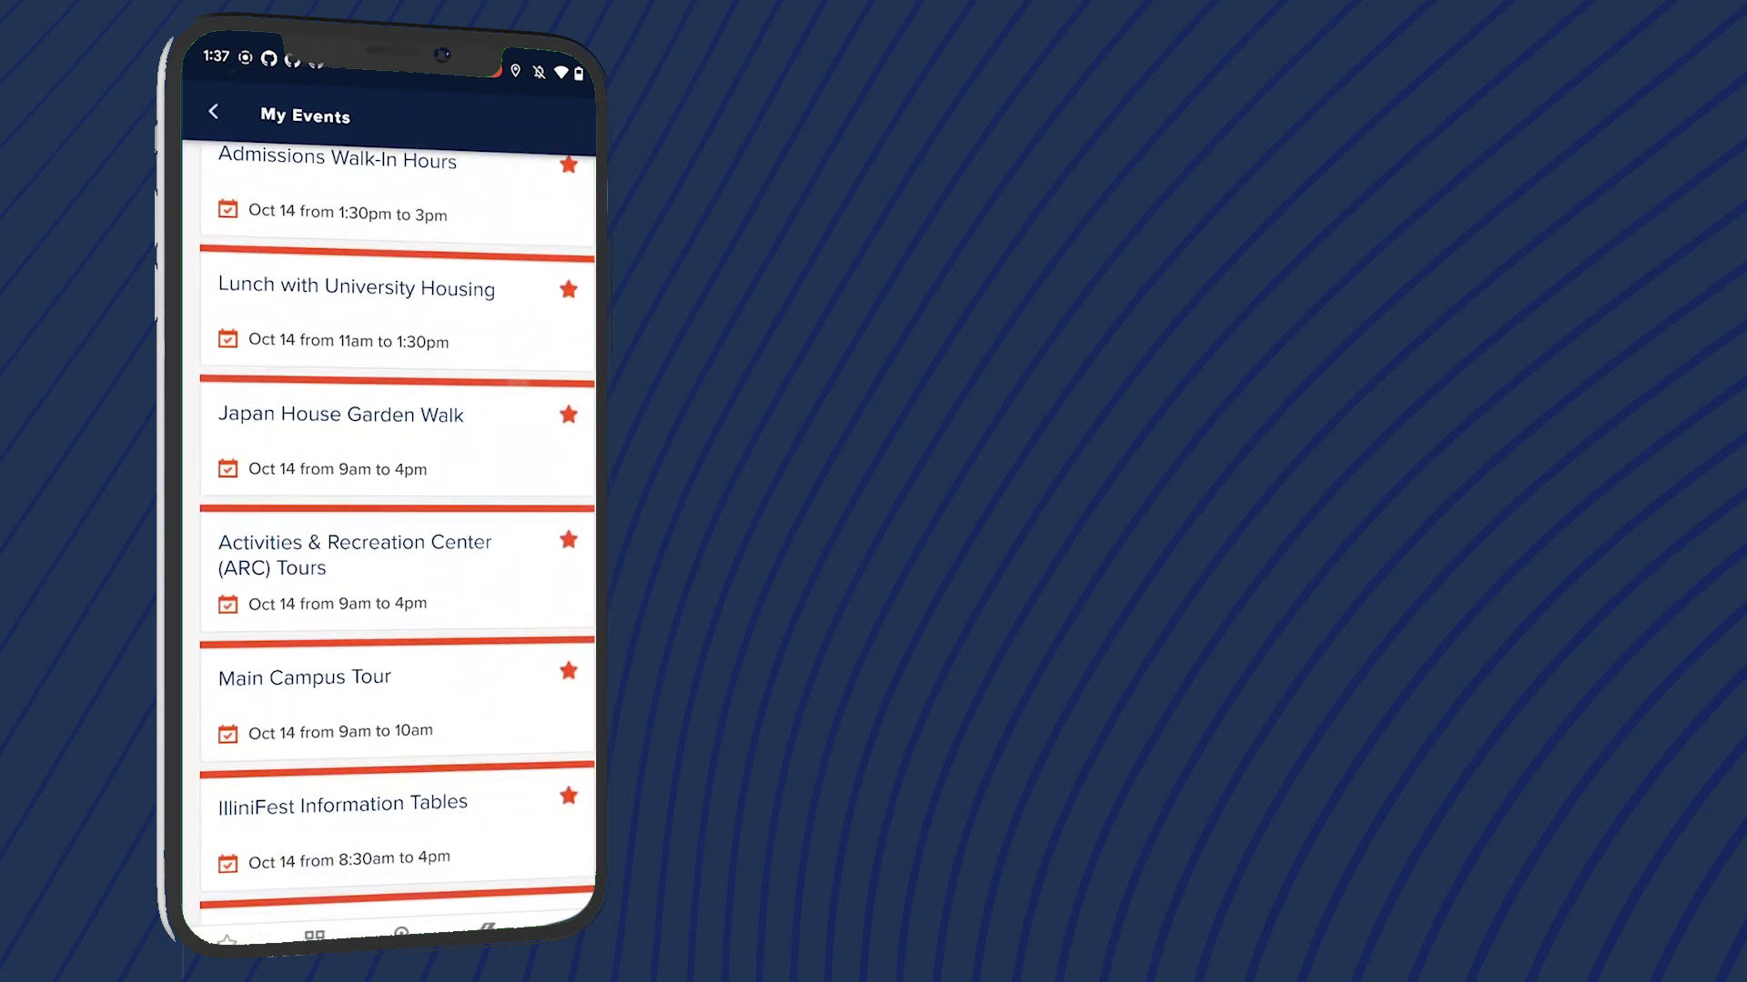
pyautogui.click(342, 802)
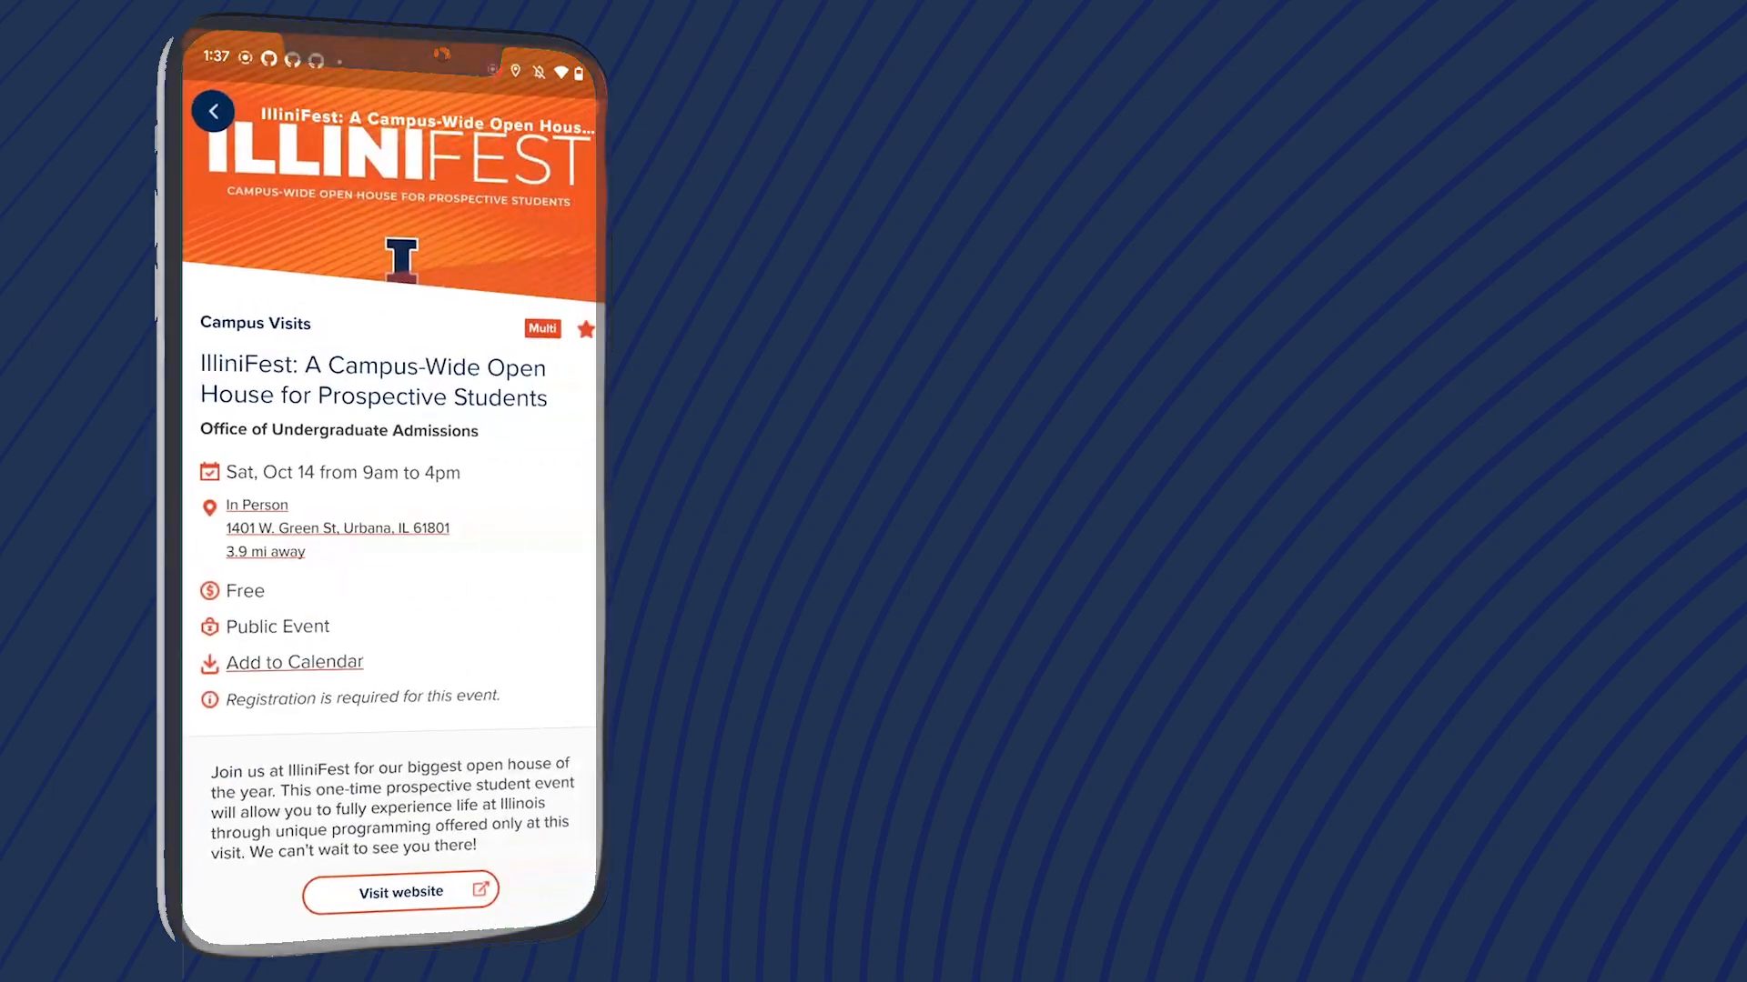